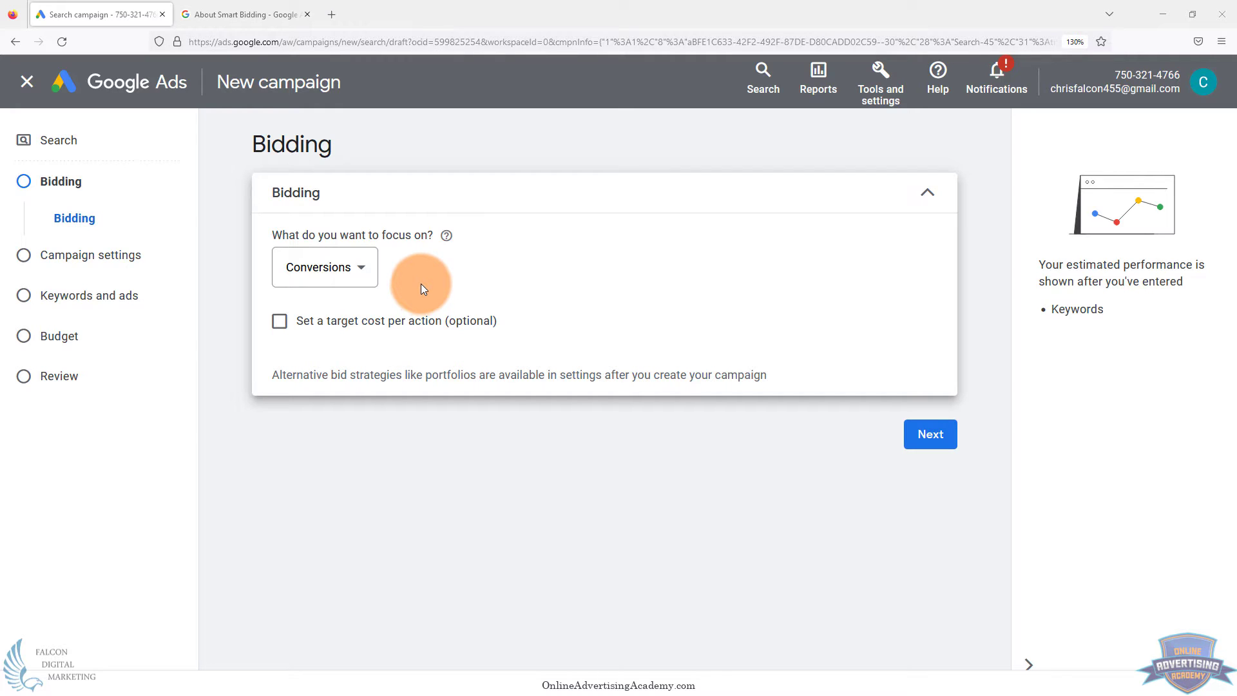
mouse_move(183, 228)
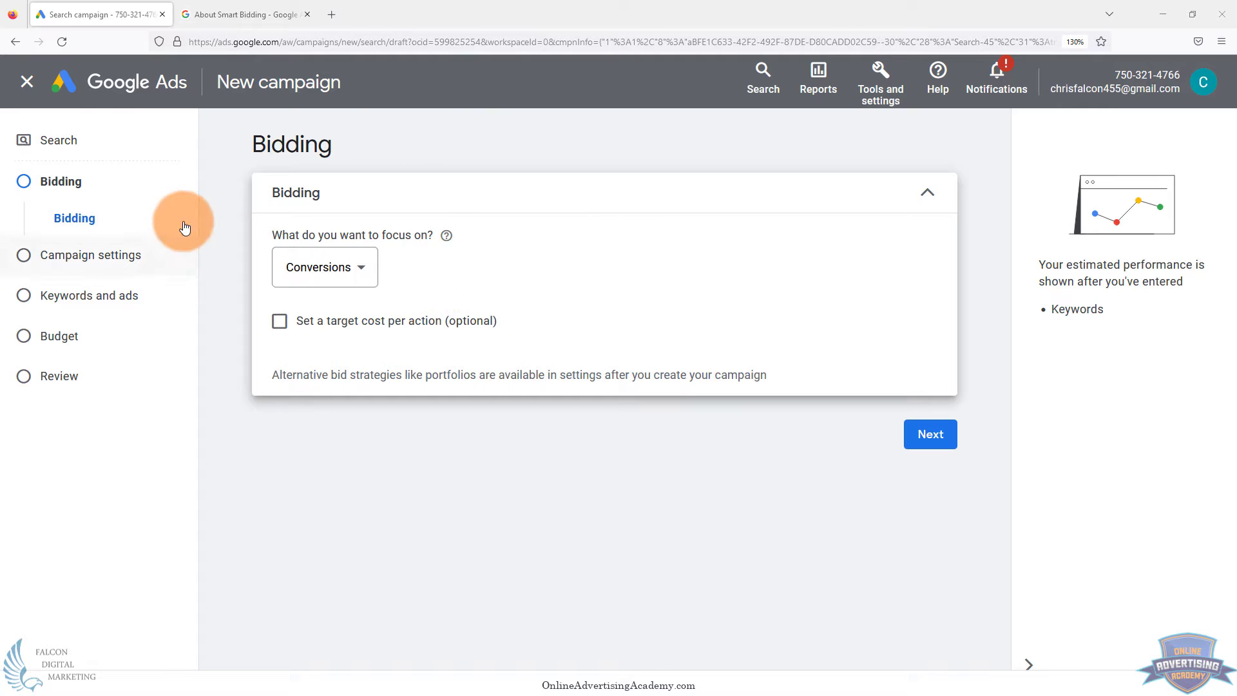
mouse_move(345, 144)
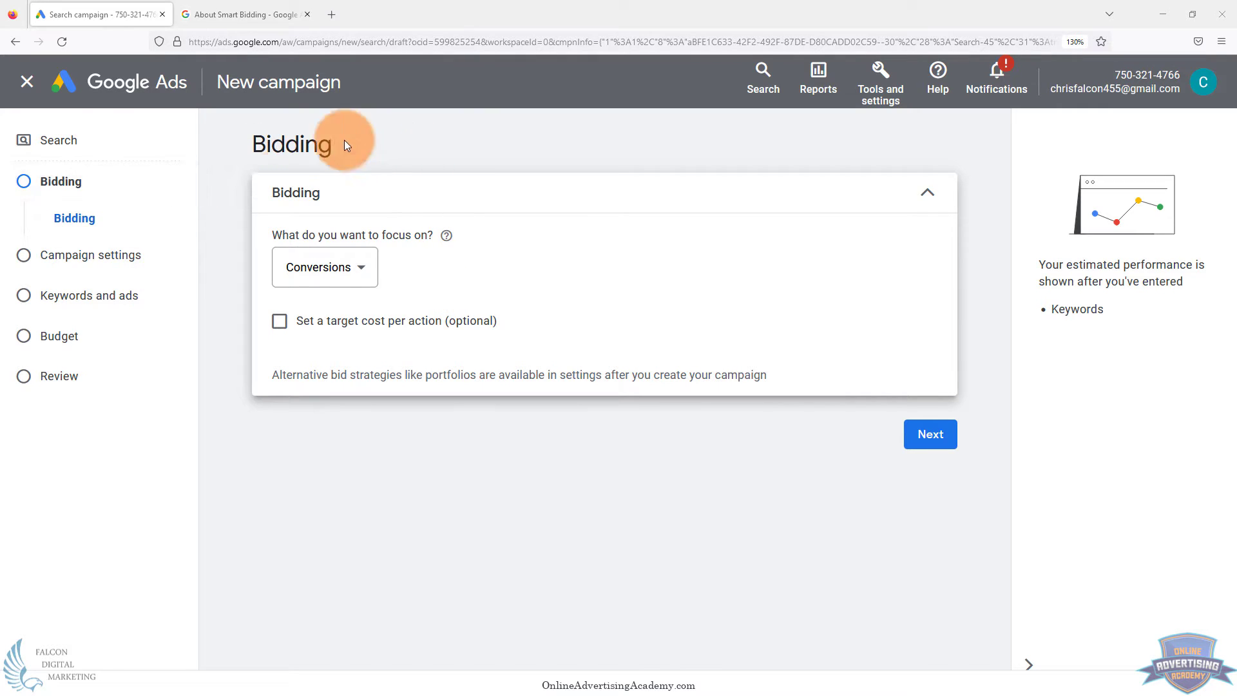
mouse_move(494, 310)
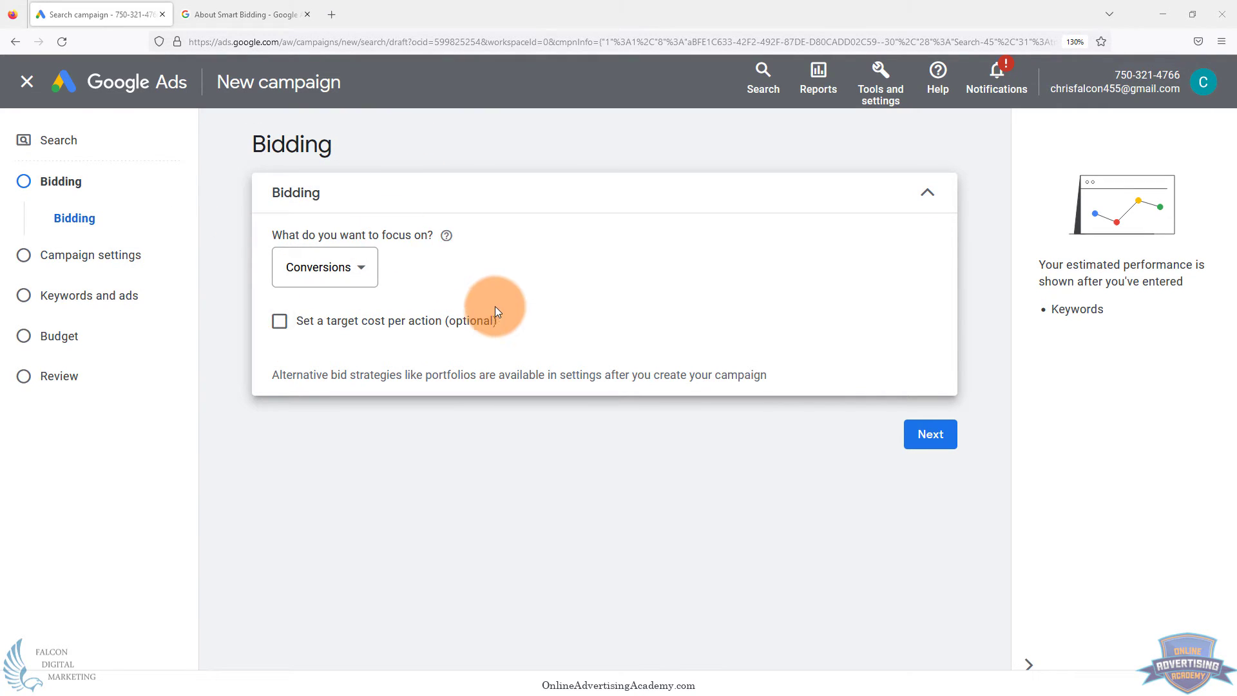
mouse_move(324, 267)
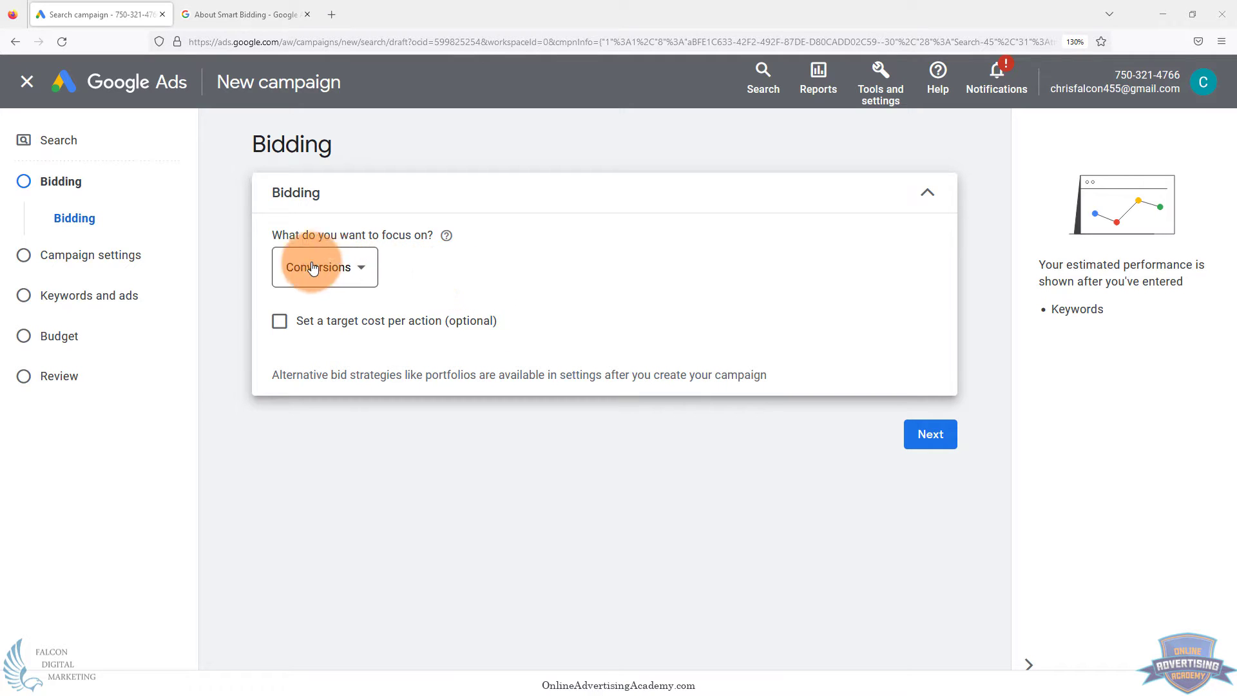
Focus the campaign's bidding on Conversions and enable the optional target cost per action
left_click(323, 267)
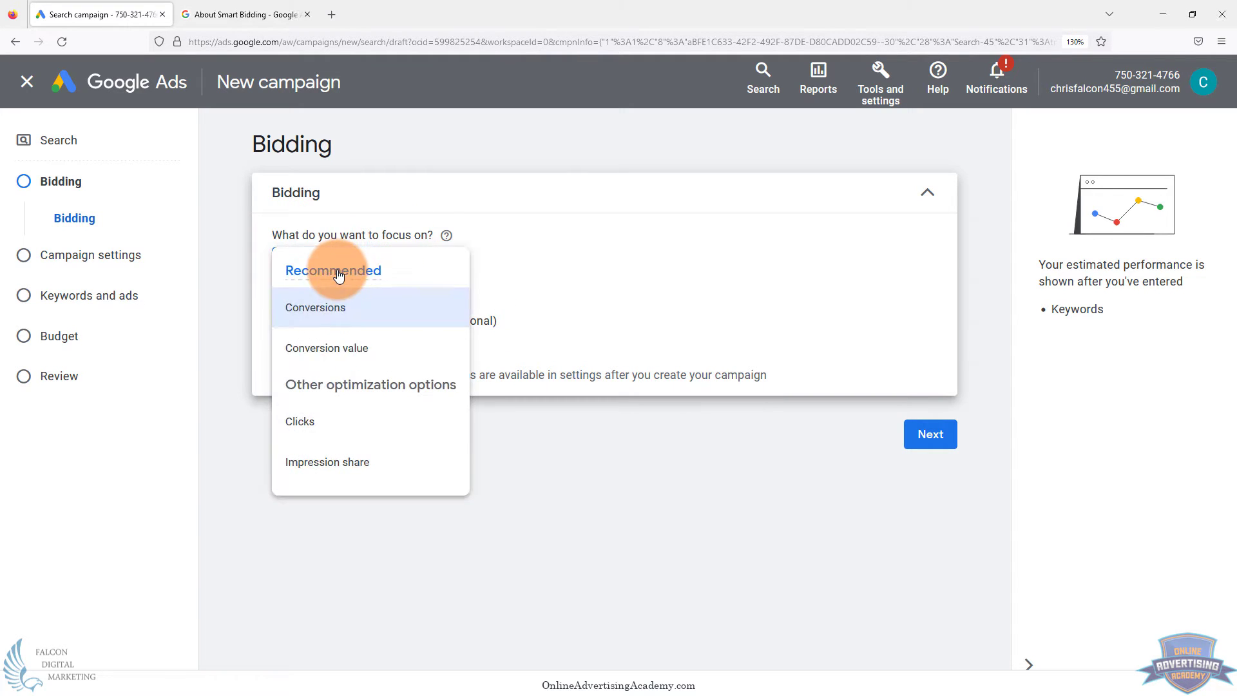
mouse_move(347, 317)
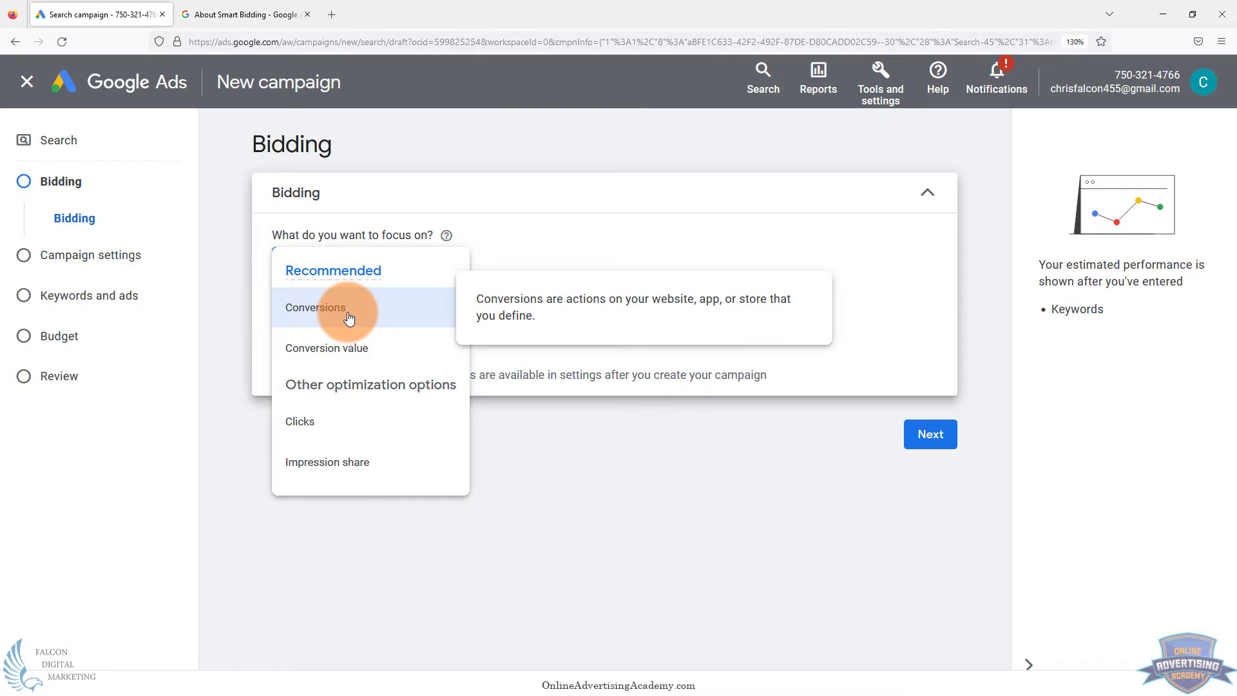
mouse_move(357, 360)
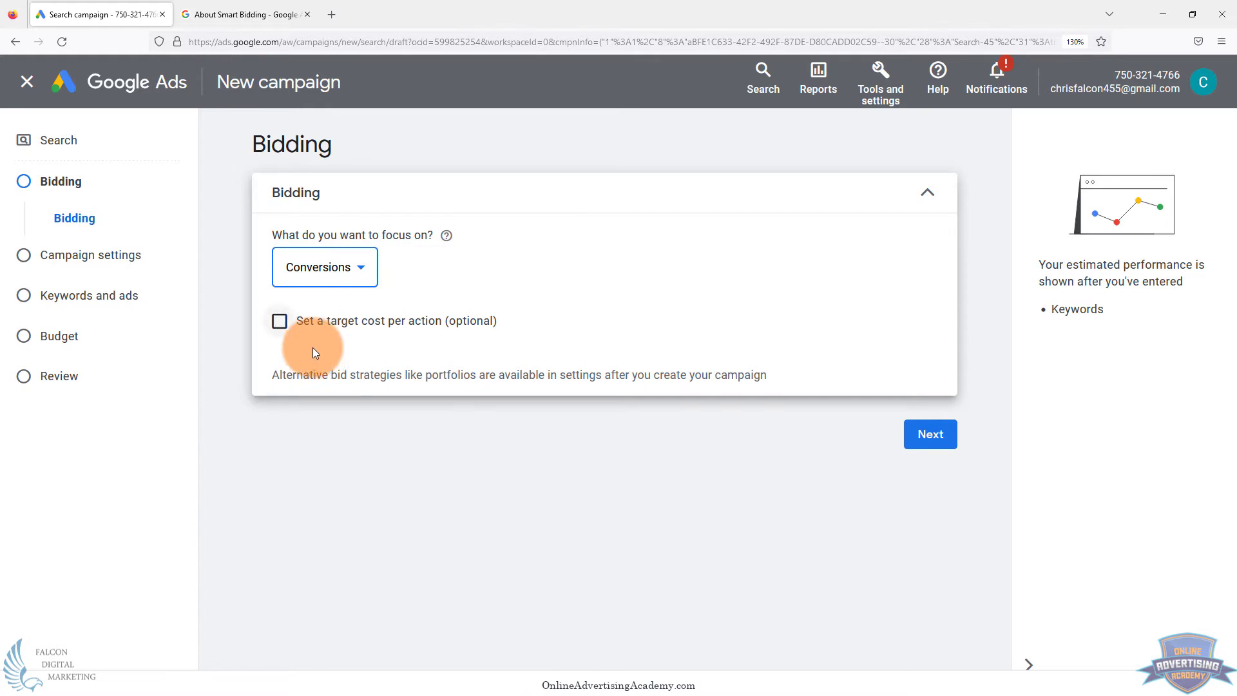
left_click(279, 320)
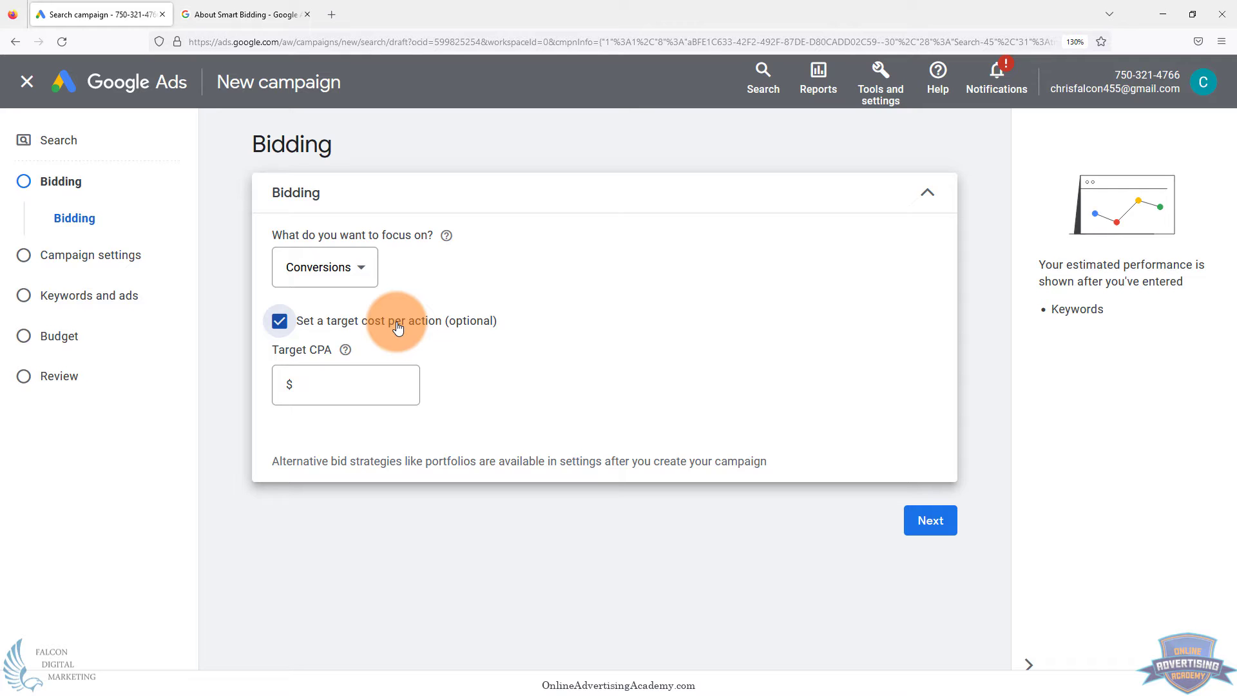
View the About Smart Bidding help article's advice on periods with at least 30 conversions
left_click(245, 14)
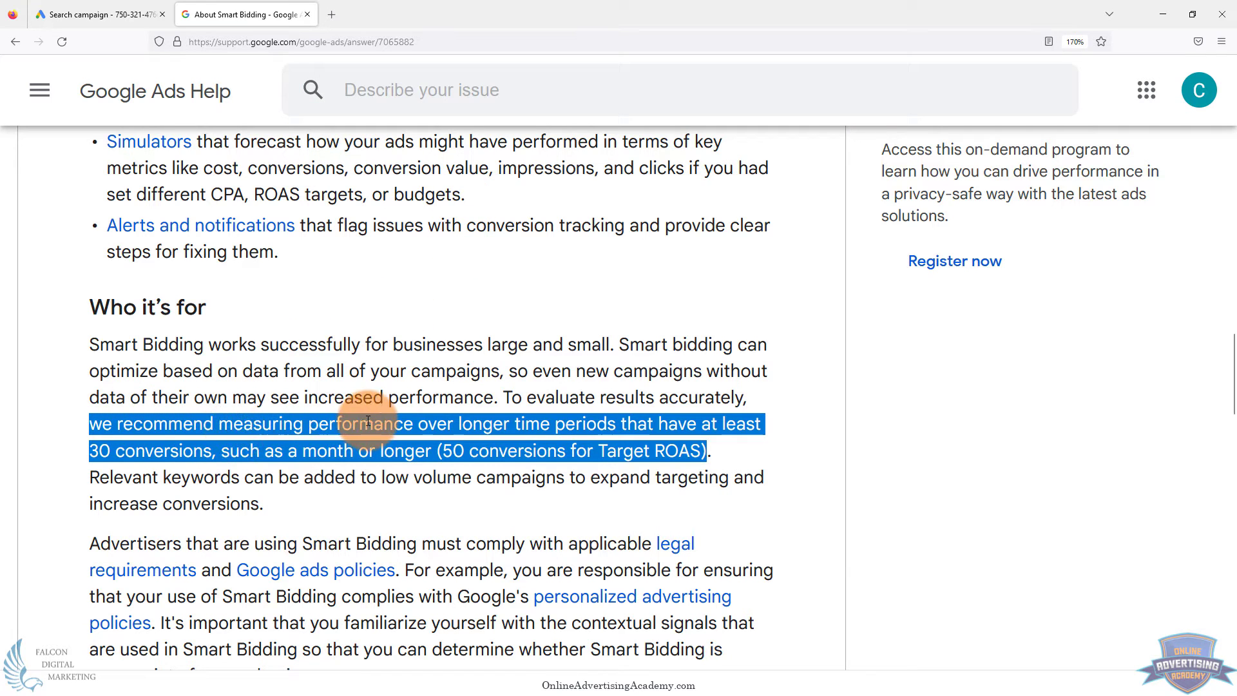
mouse_move(449, 423)
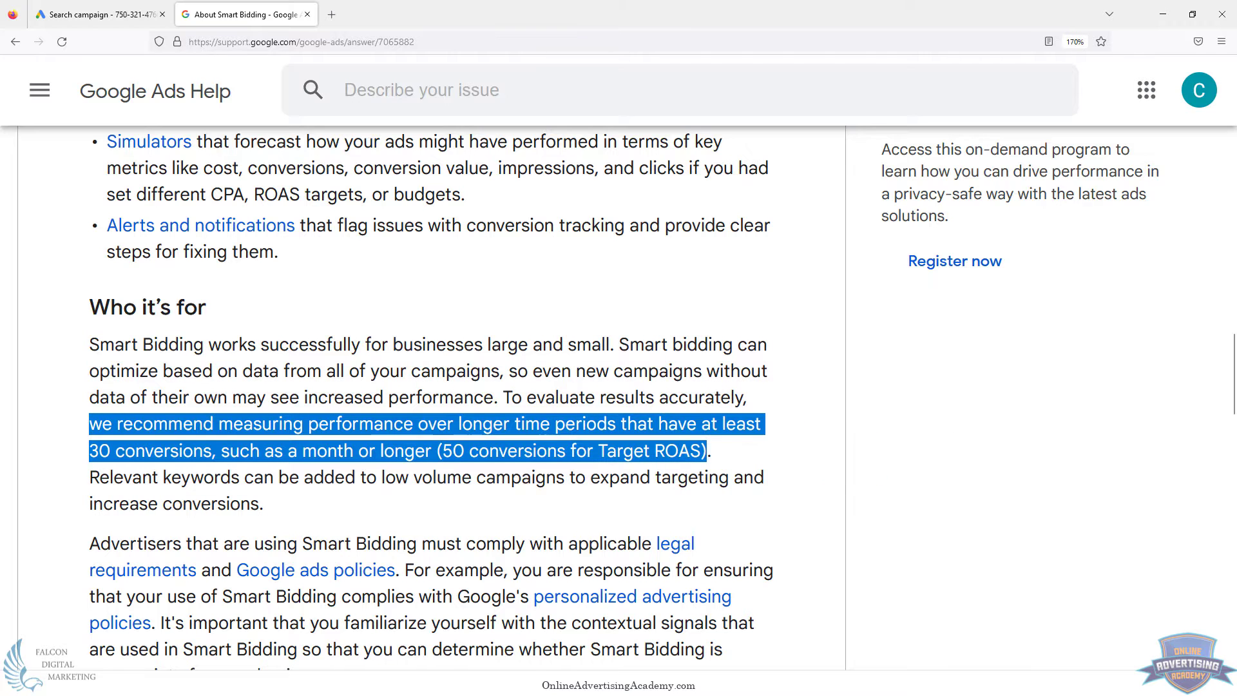
left_click(563, 483)
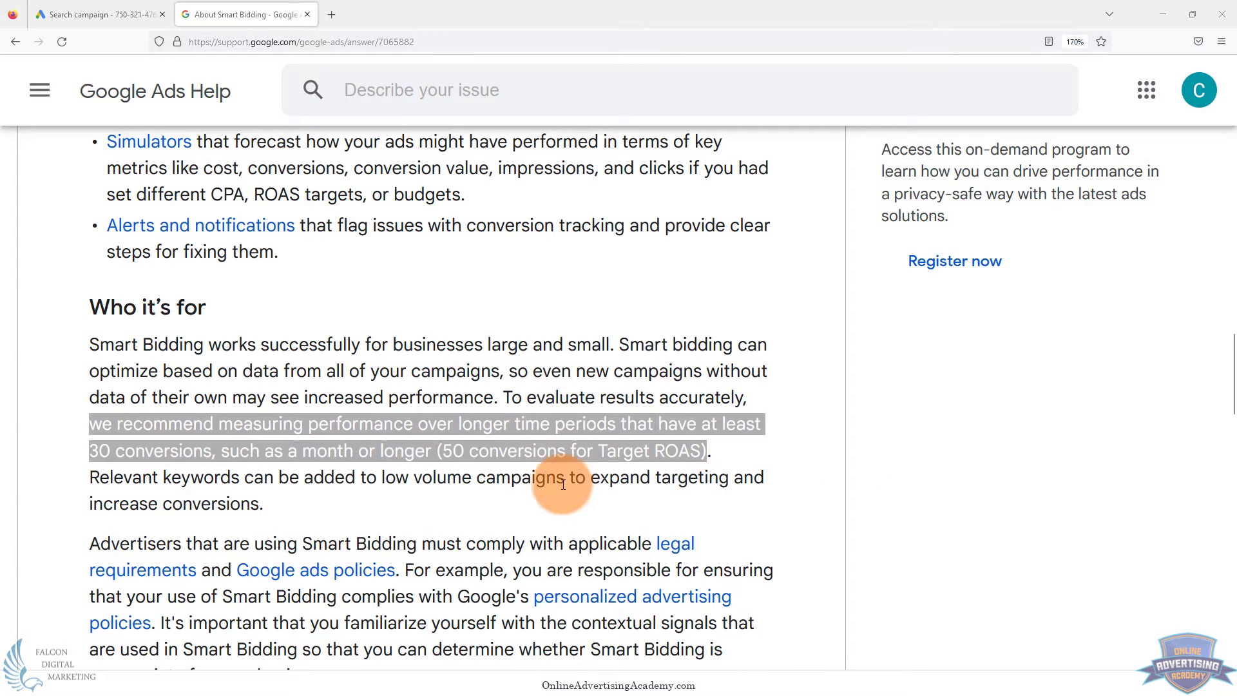
mouse_move(287, 451)
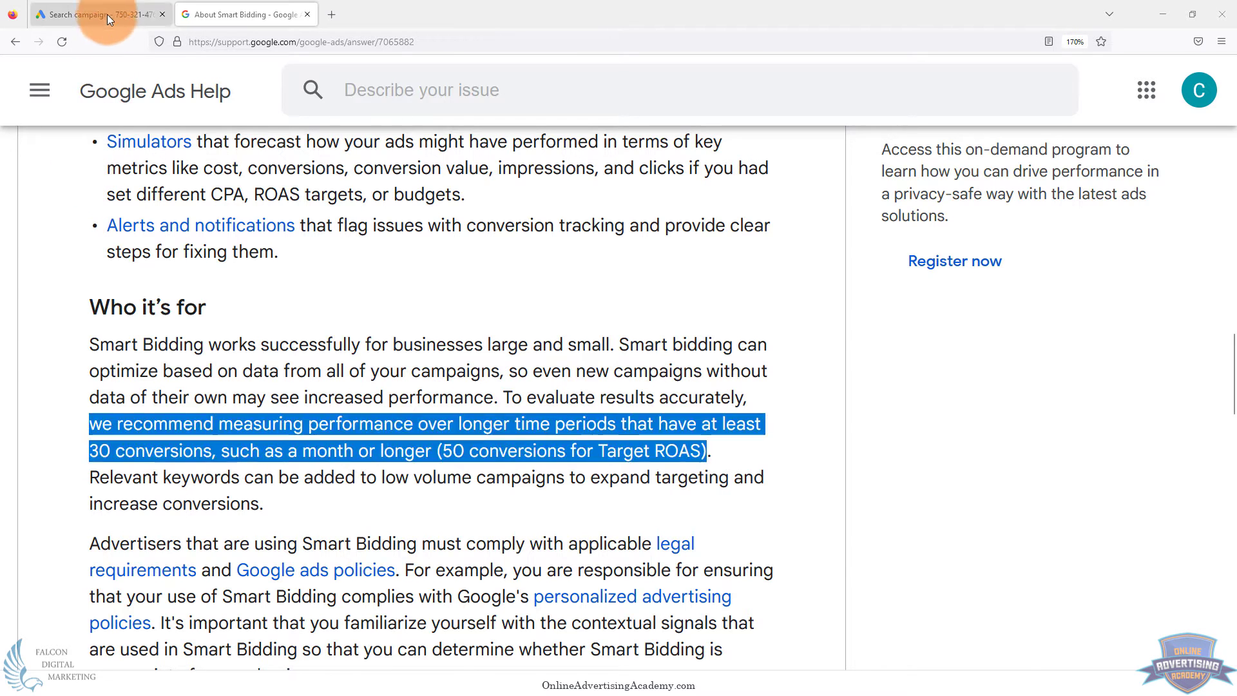
Back in the campaign's bidding, try a $5.00 target CPA, then switch target CPA off again
left_click(94, 14)
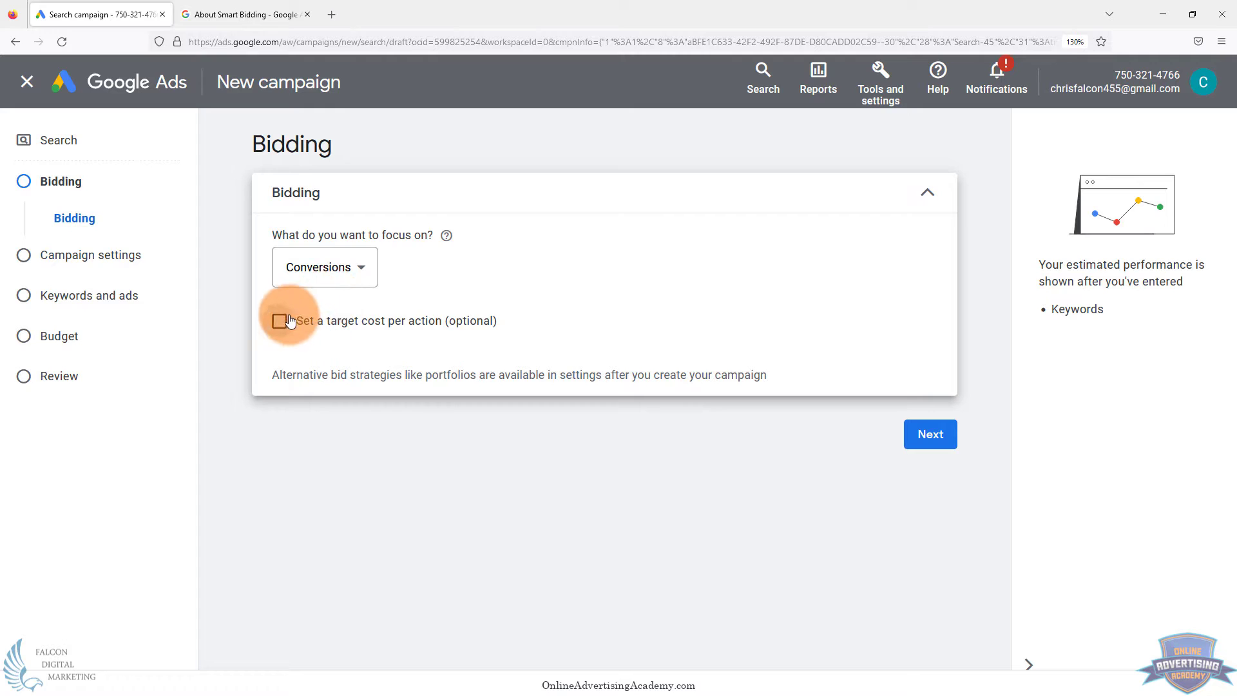
left_click(280, 321)
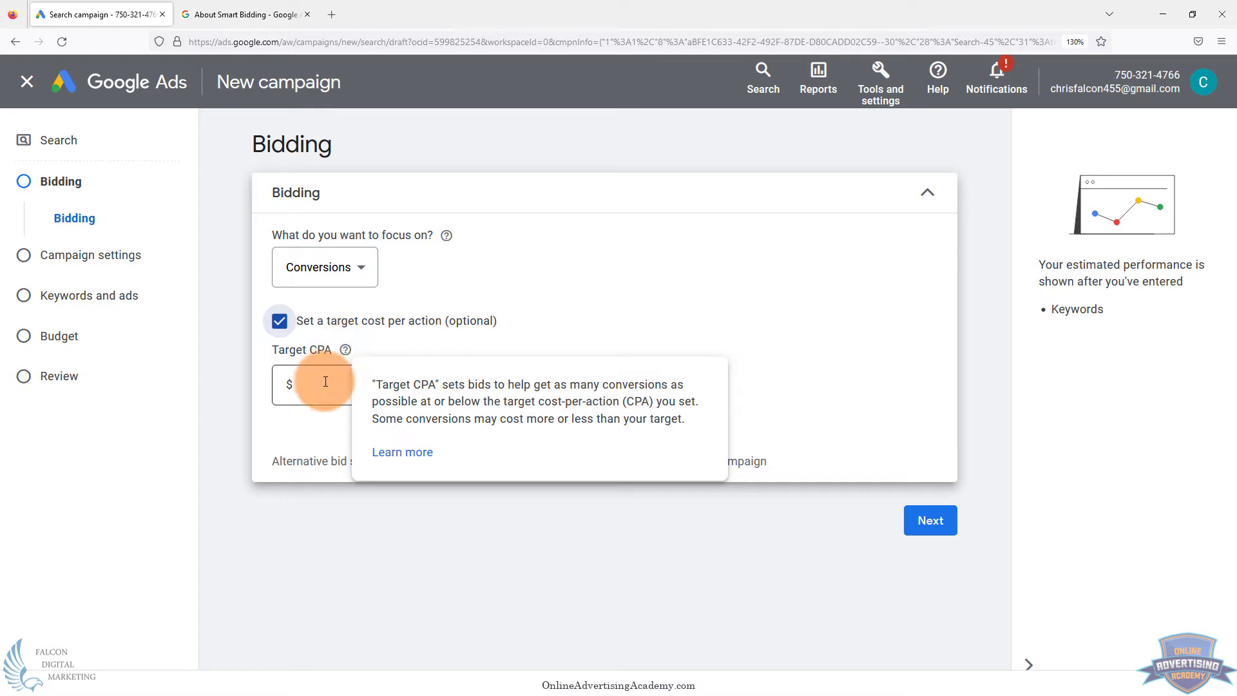
left_click(345, 384)
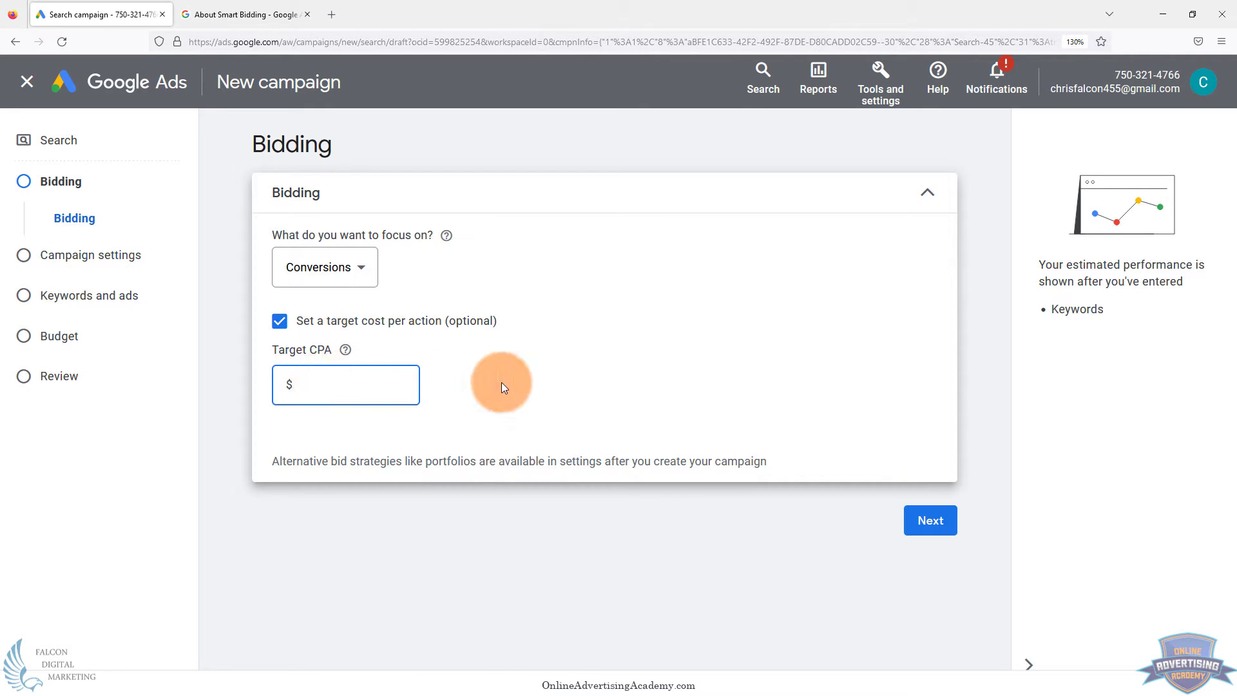
type("5")
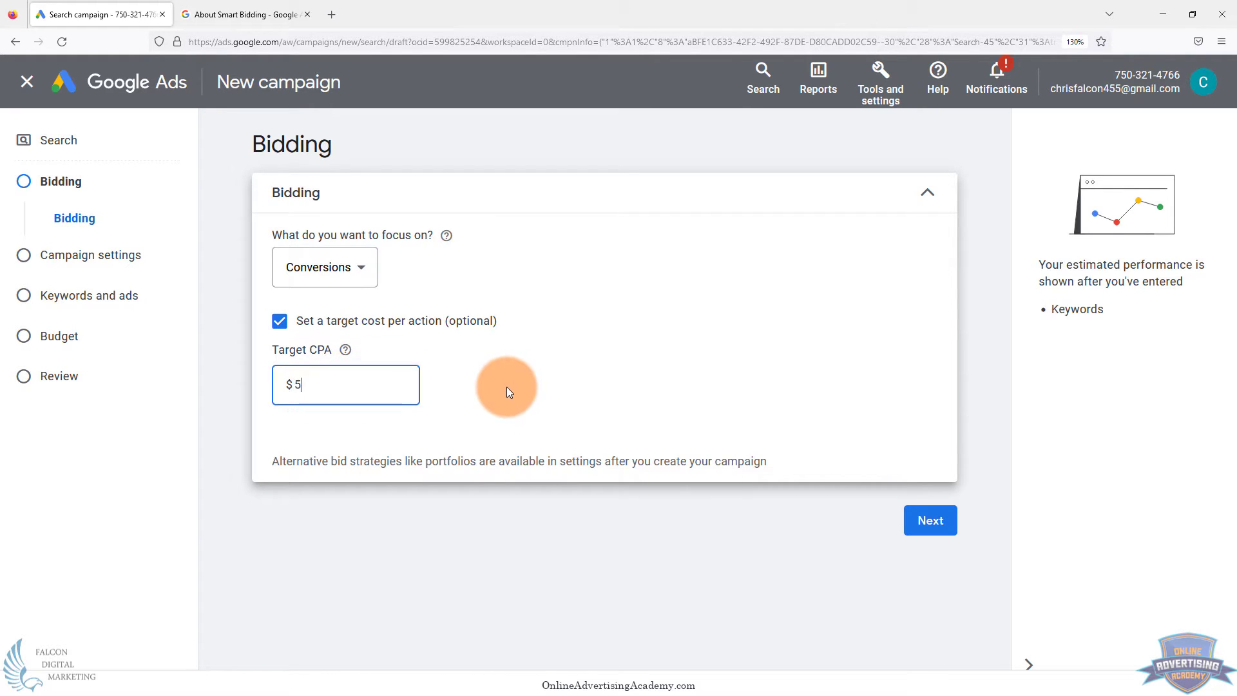
left_click(345, 385)
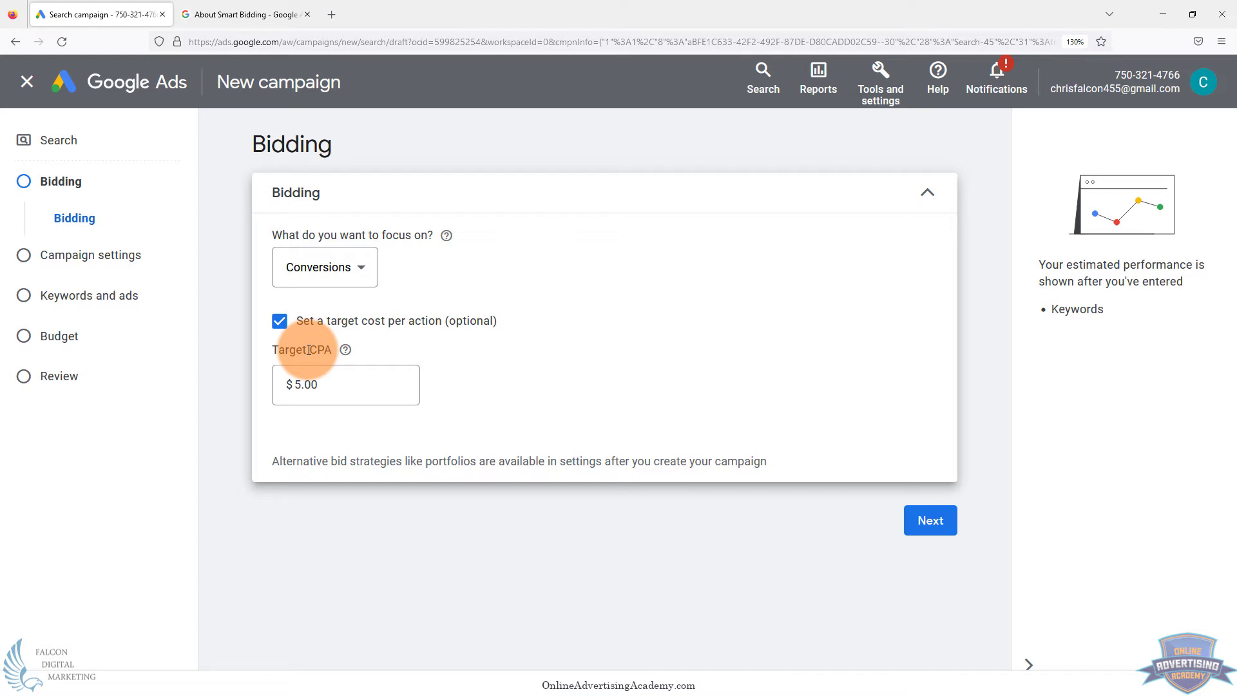
left_click(280, 321)
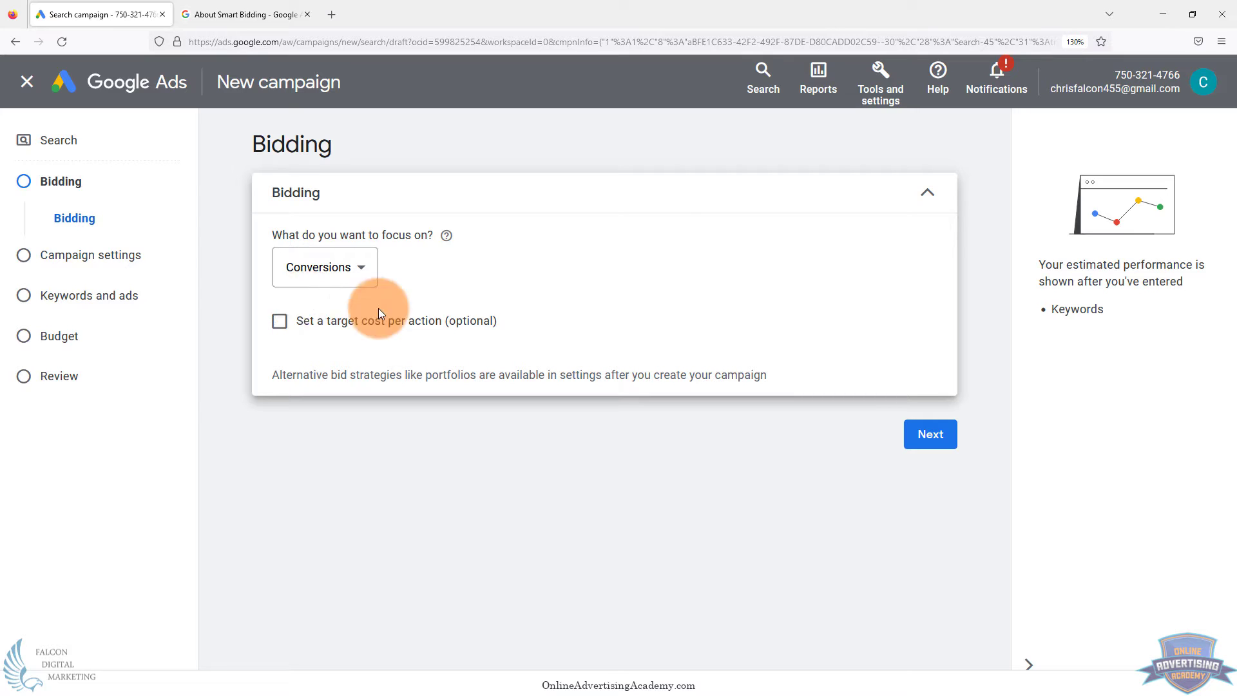
double_click(450, 375)
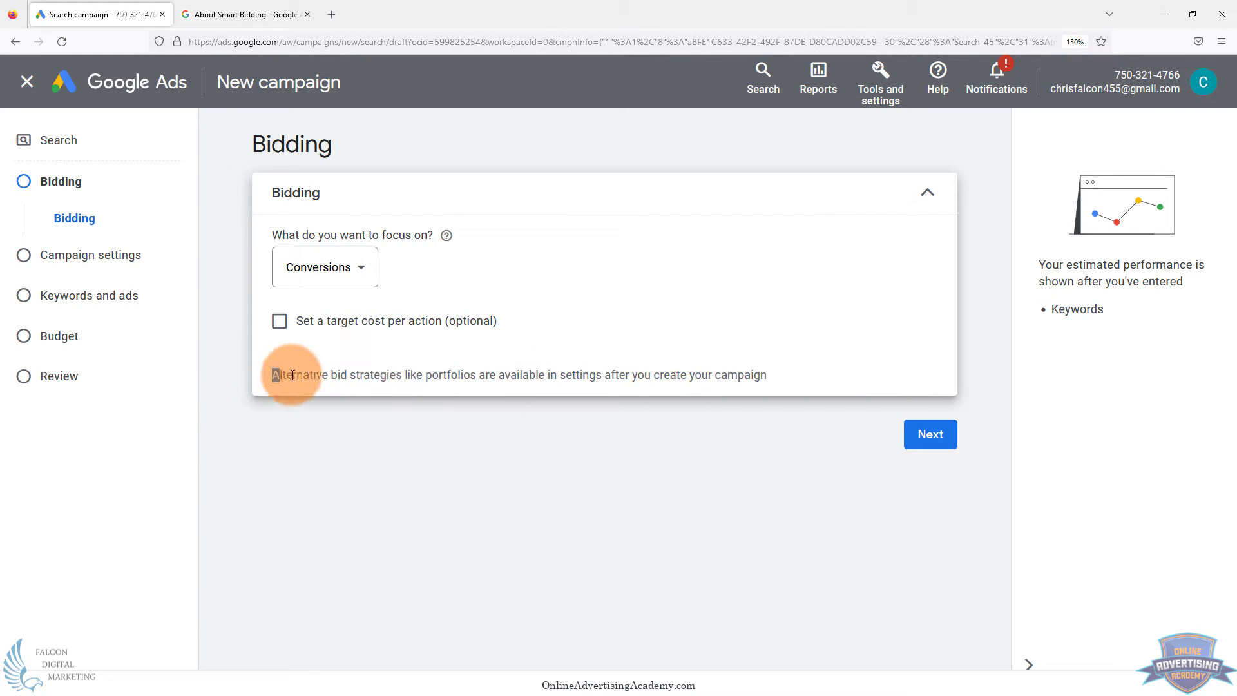
mouse_move(477, 344)
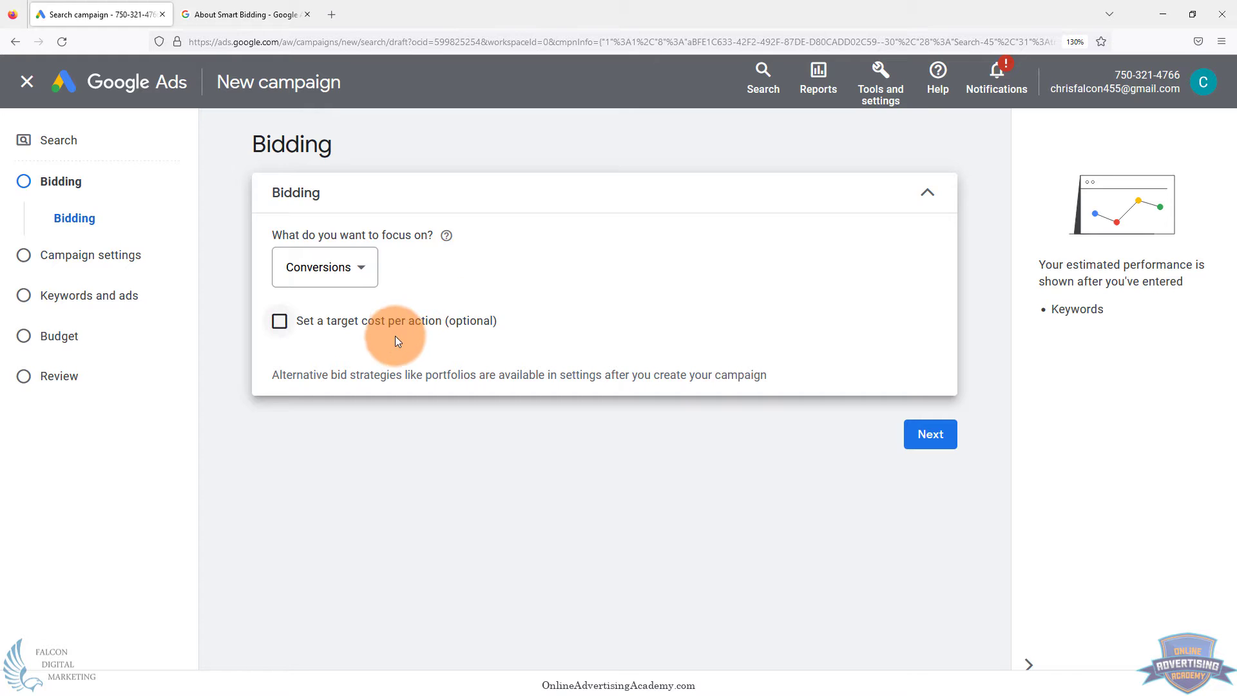
mouse_move(371, 300)
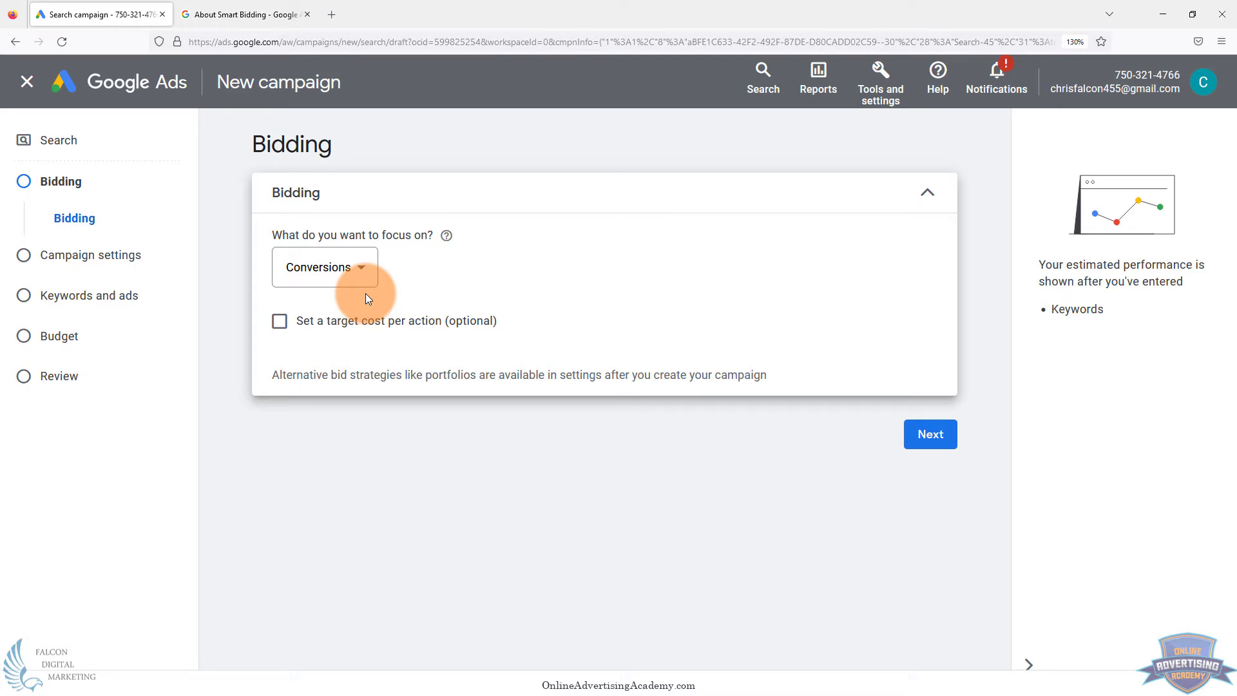
Return to the About Smart Bidding help article with its 30-conversions recommendation
left_click(241, 14)
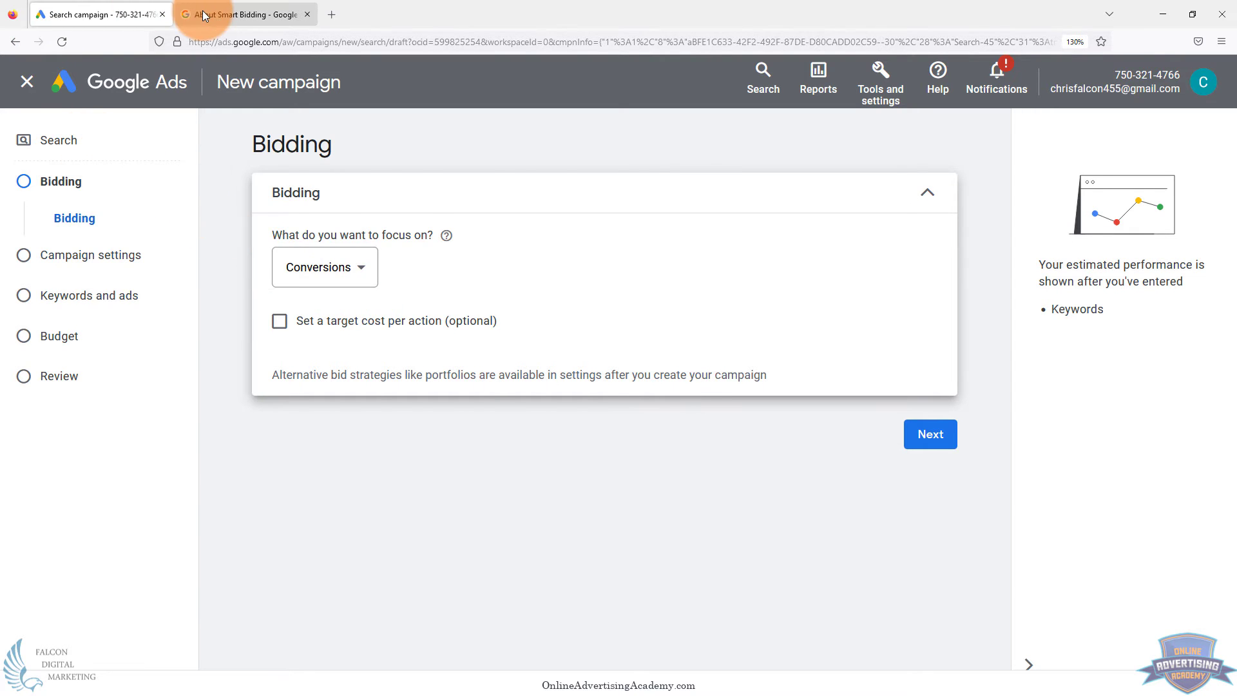
left_click(245, 14)
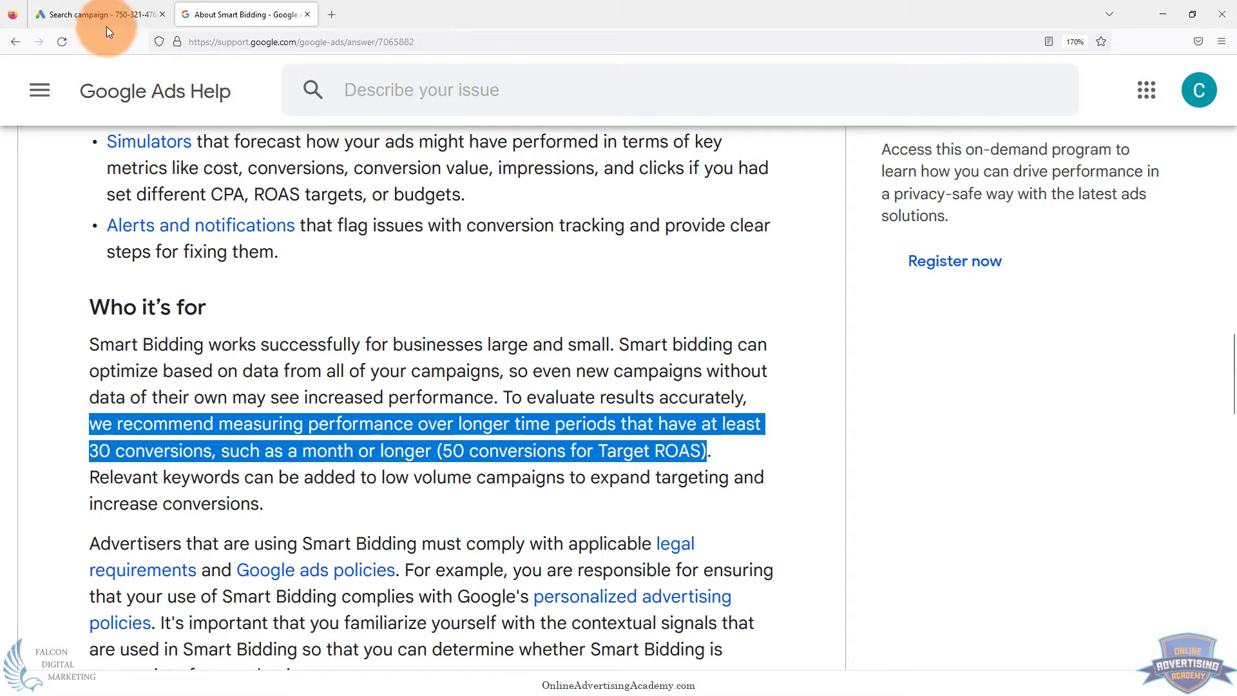
Return to the Search campaign's Bidding step, still focused on Conversions with no target CPA
left_click(94, 15)
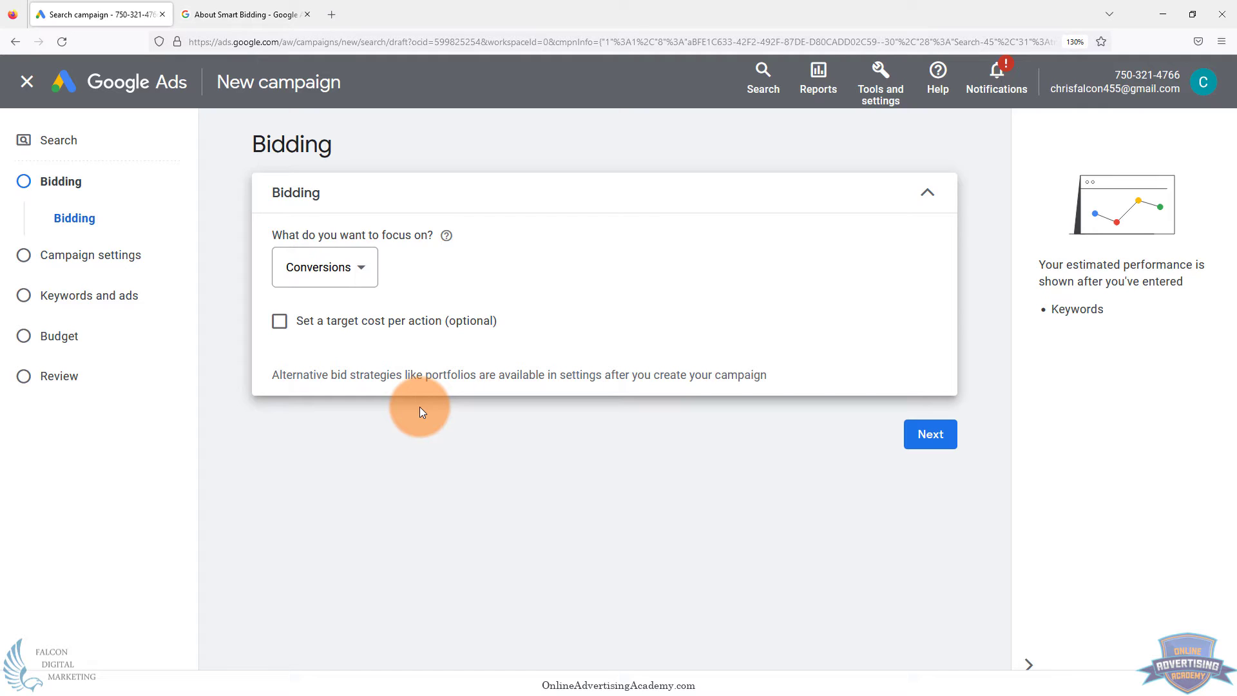
mouse_move(420, 343)
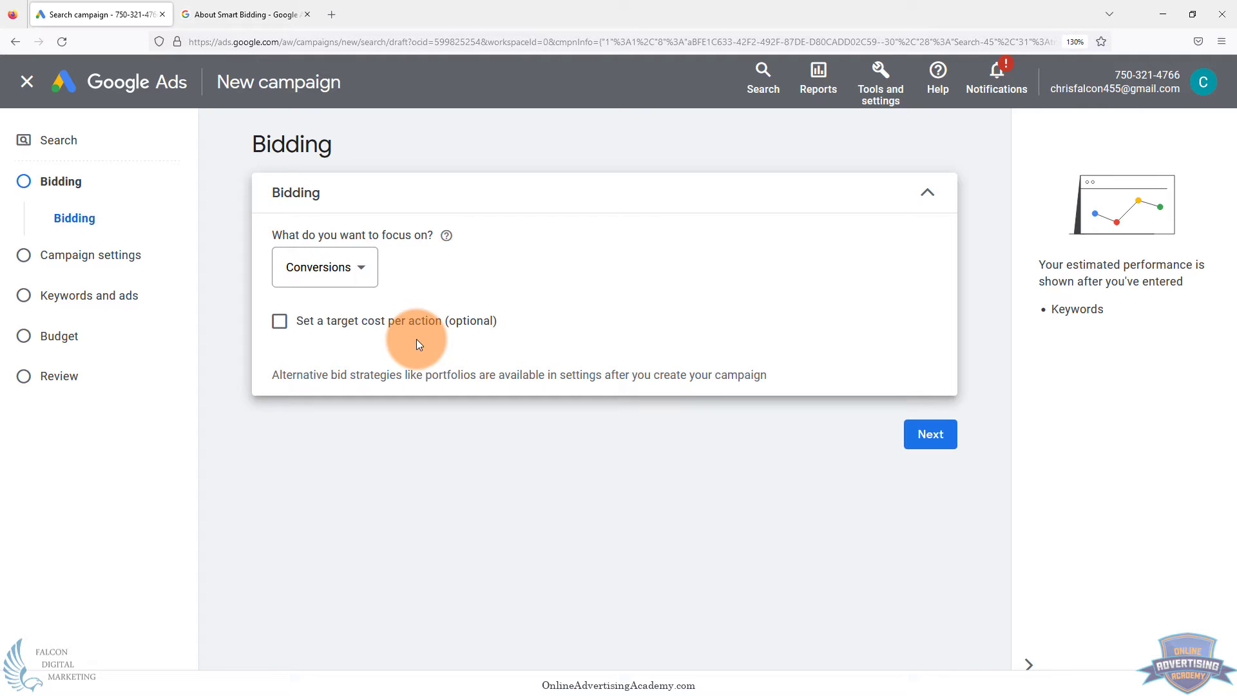
mouse_move(413, 343)
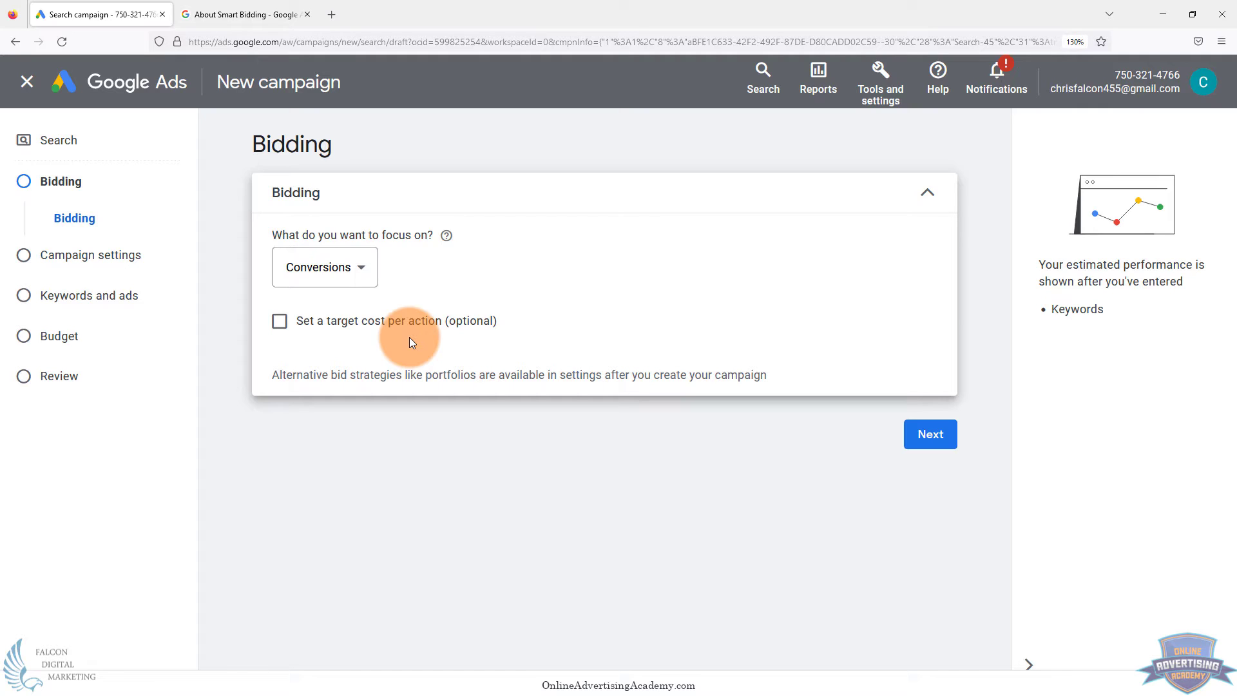
mouse_move(408, 340)
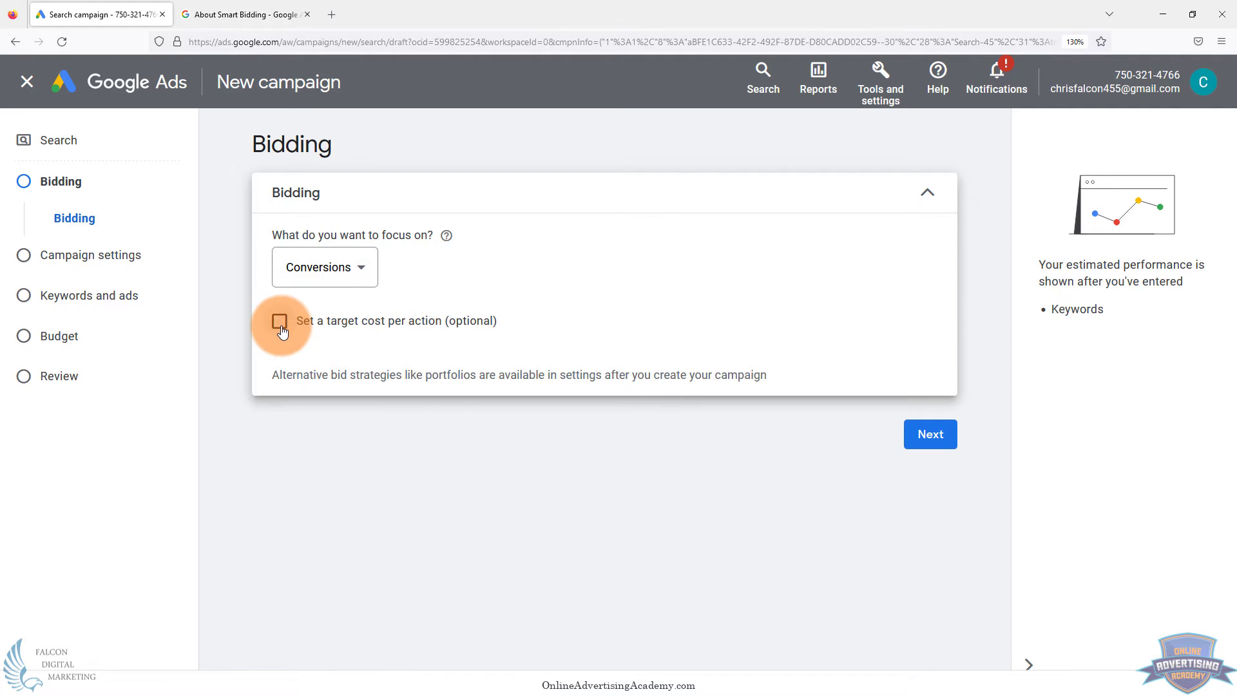
left_click(280, 320)
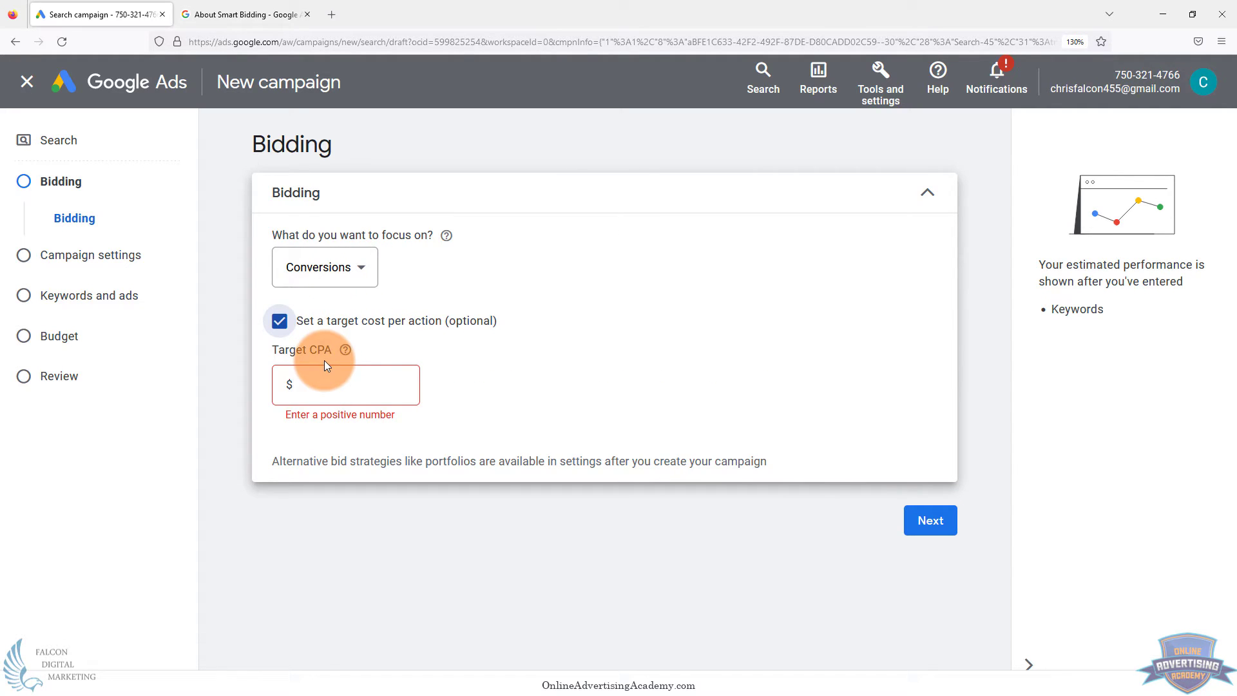
mouse_move(279, 321)
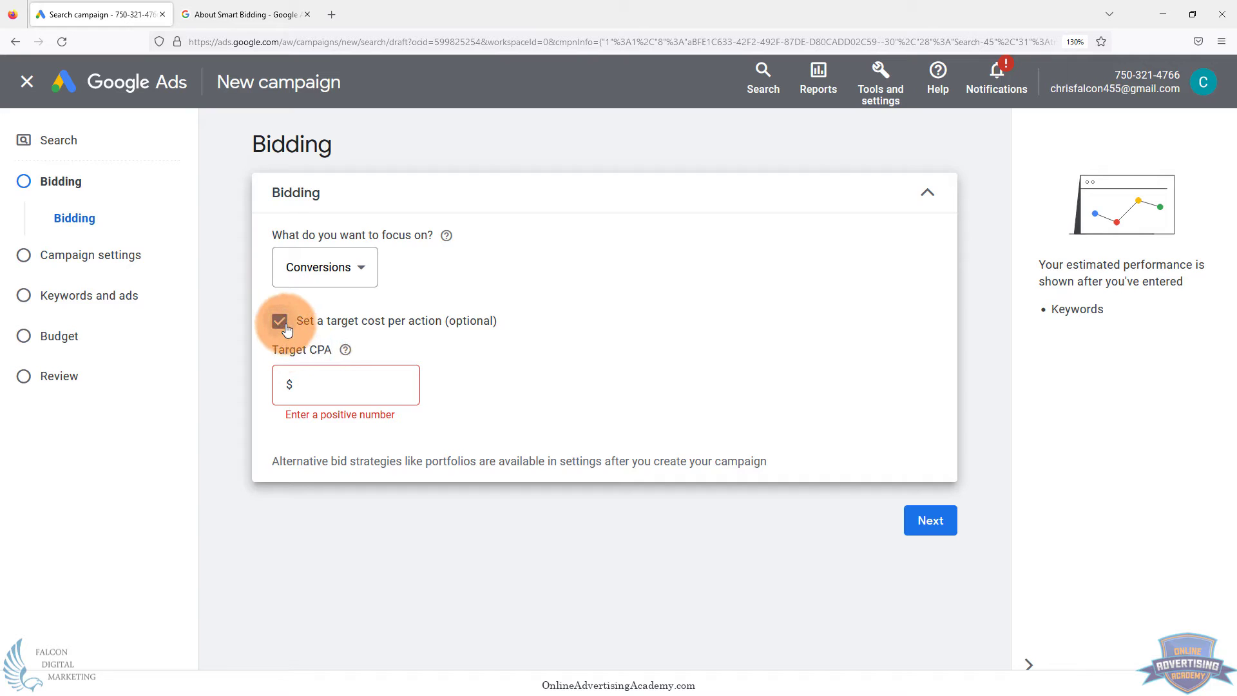
left_click(279, 321)
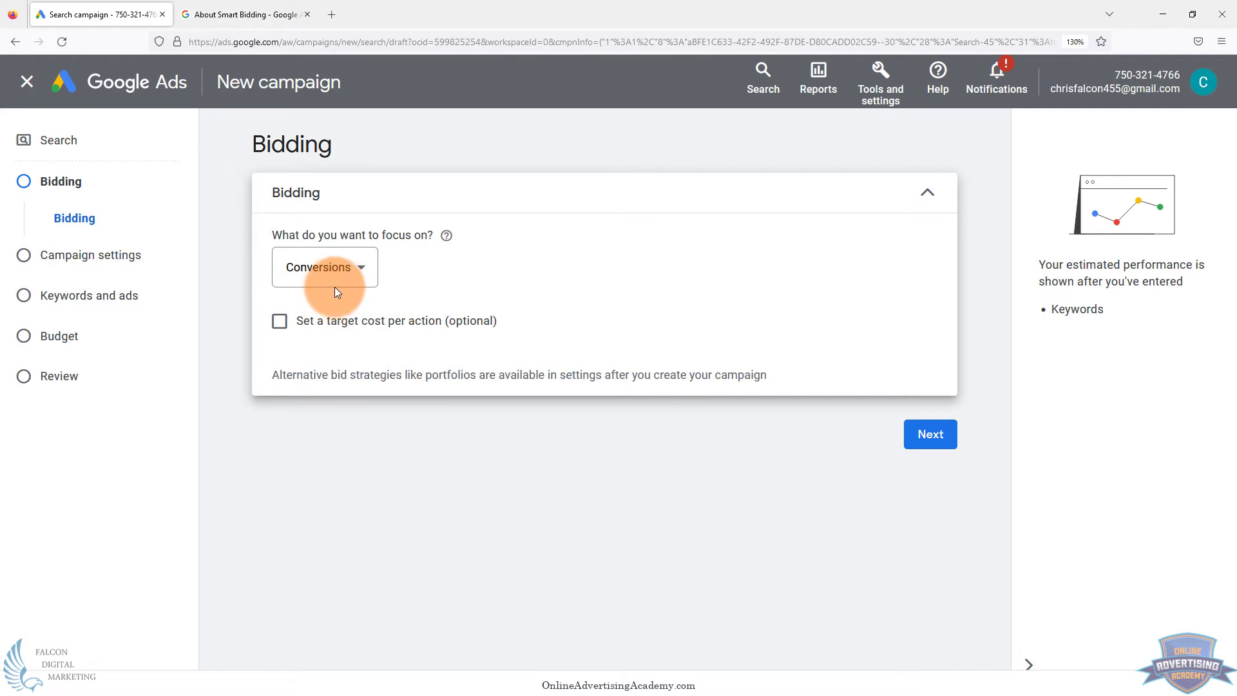
mouse_move(339, 297)
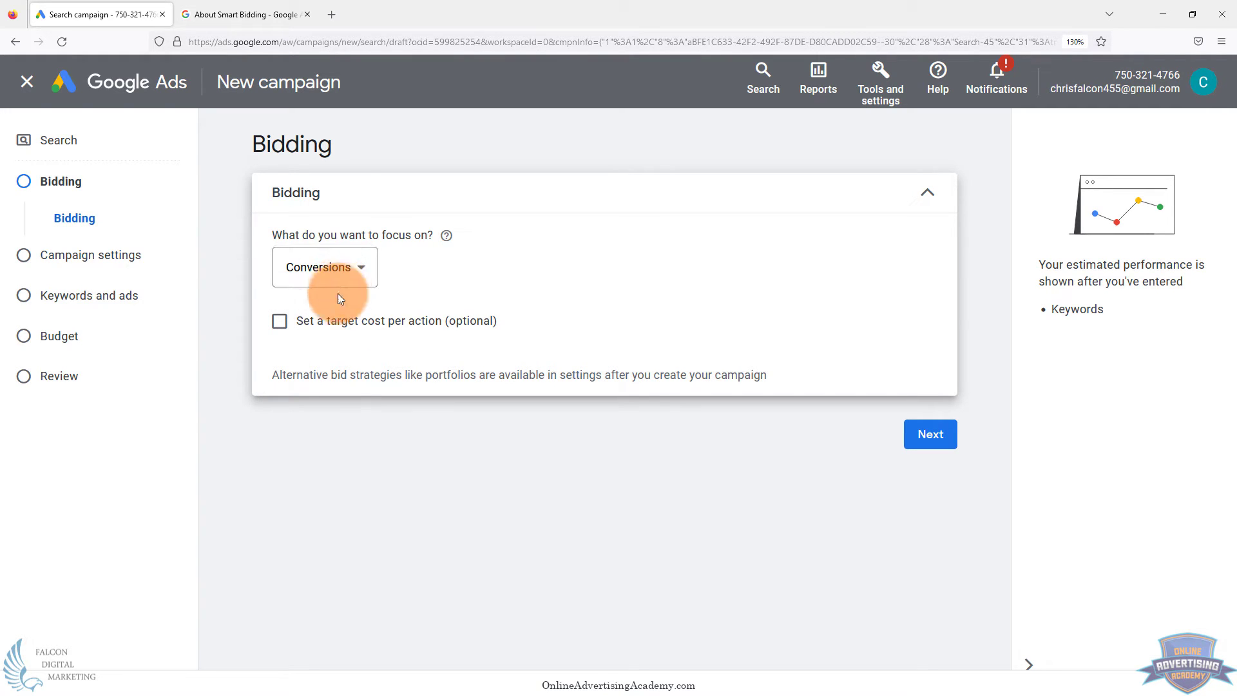
mouse_move(328, 361)
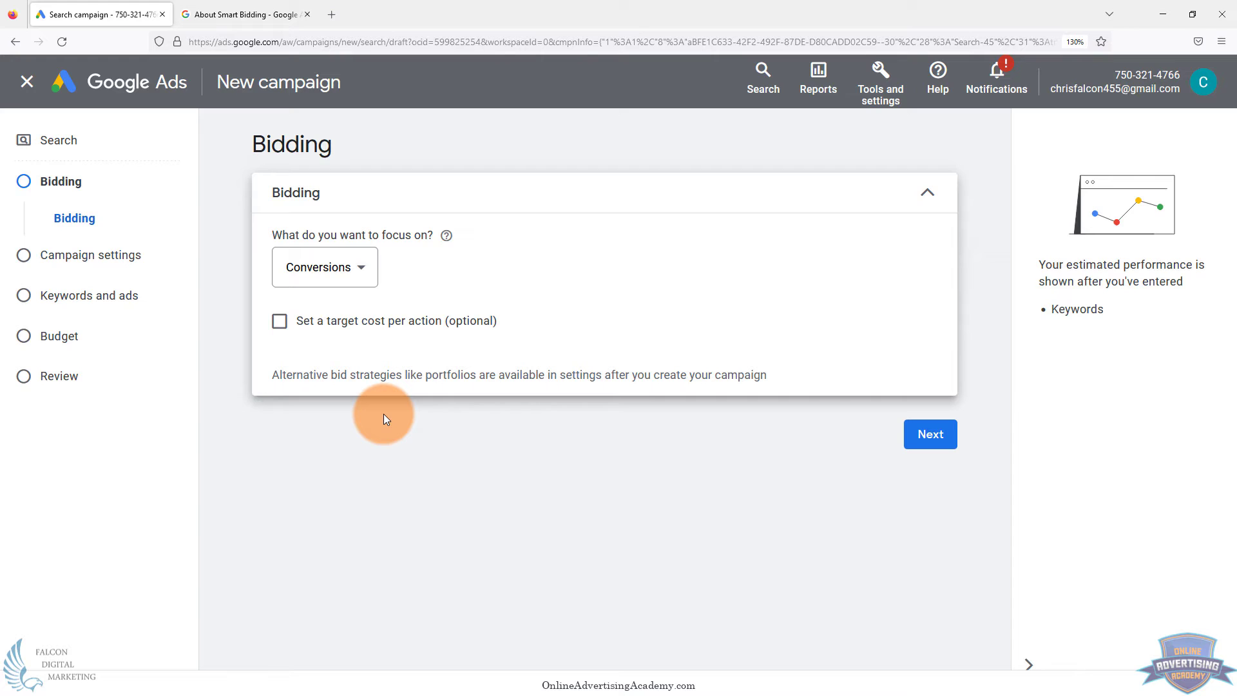
mouse_move(398, 409)
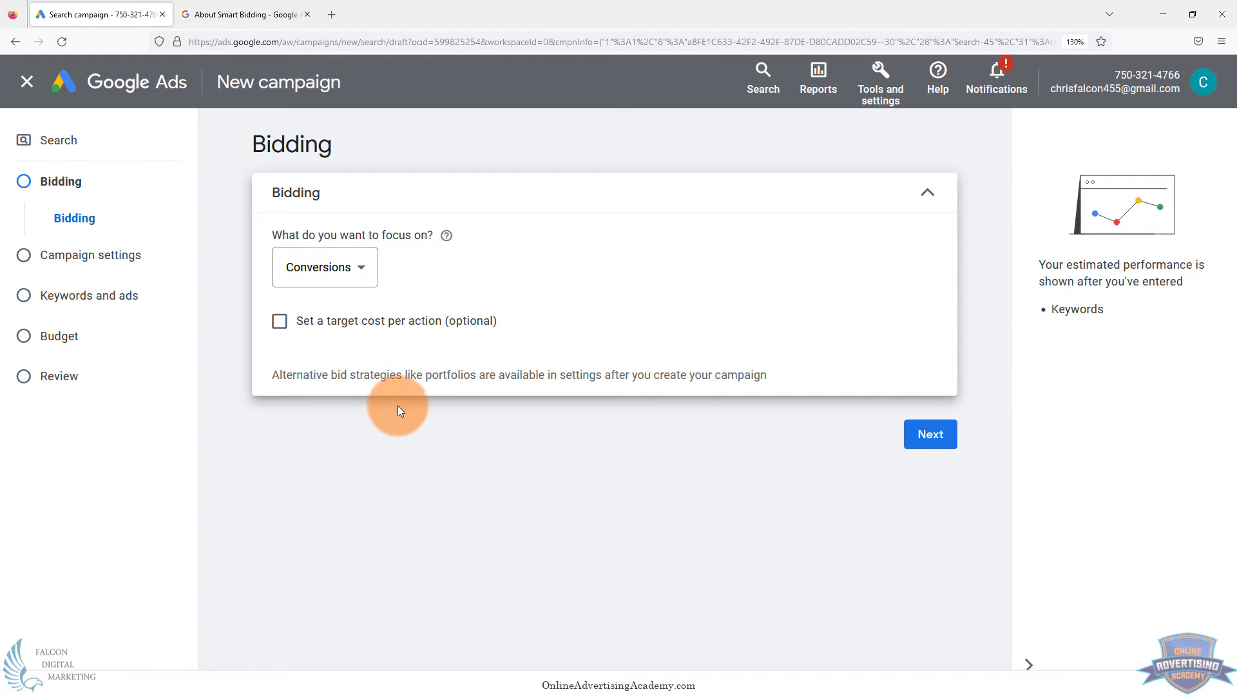
mouse_move(770, 390)
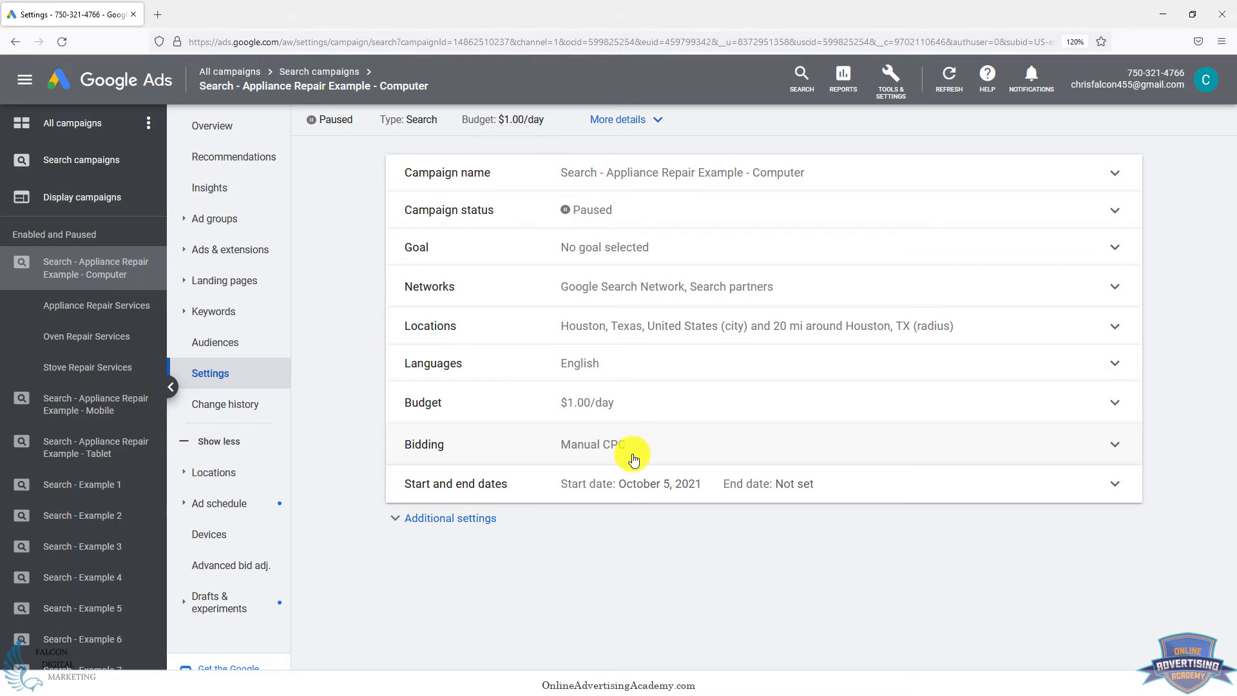
mouse_move(670, 448)
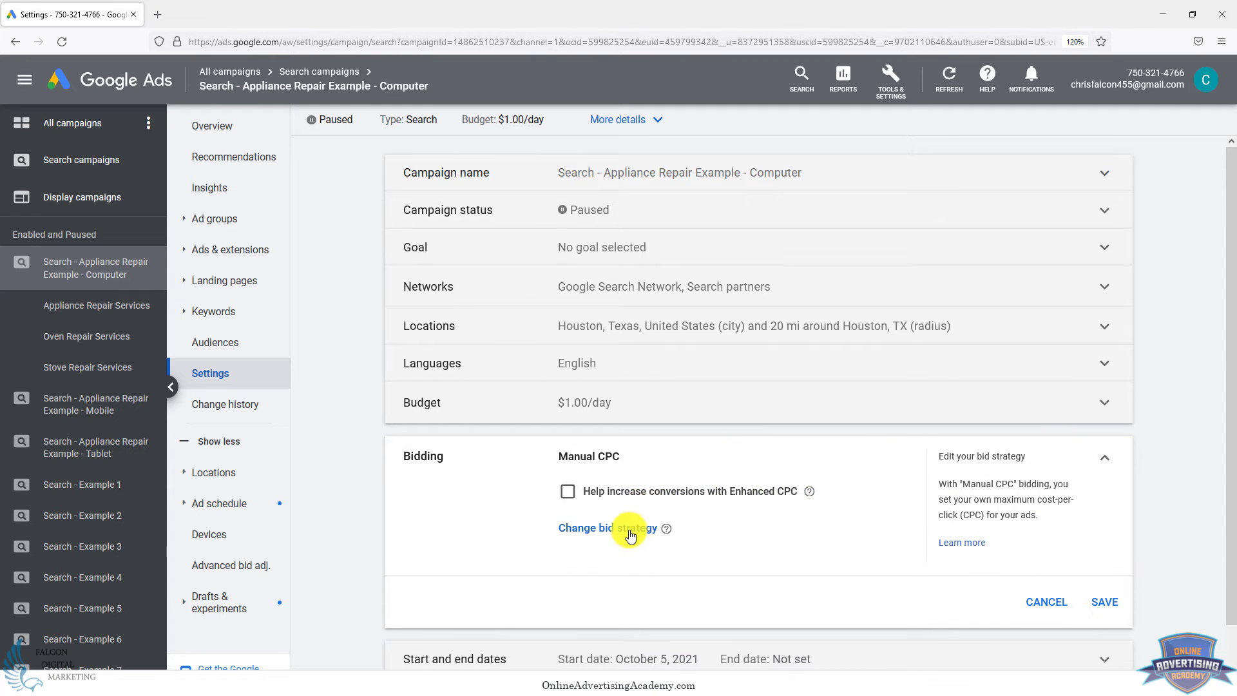
Bring up the campaign's list of available bid strategies via Change bid strategy
left_click(609, 528)
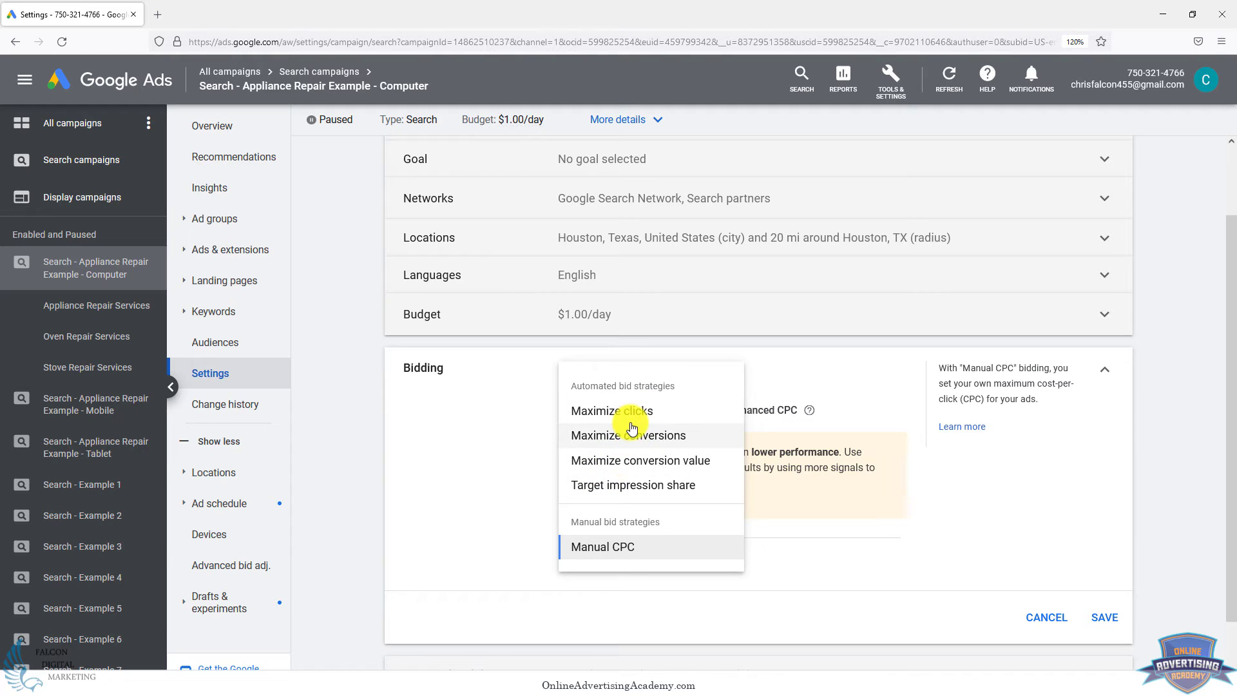
mouse_move(627, 434)
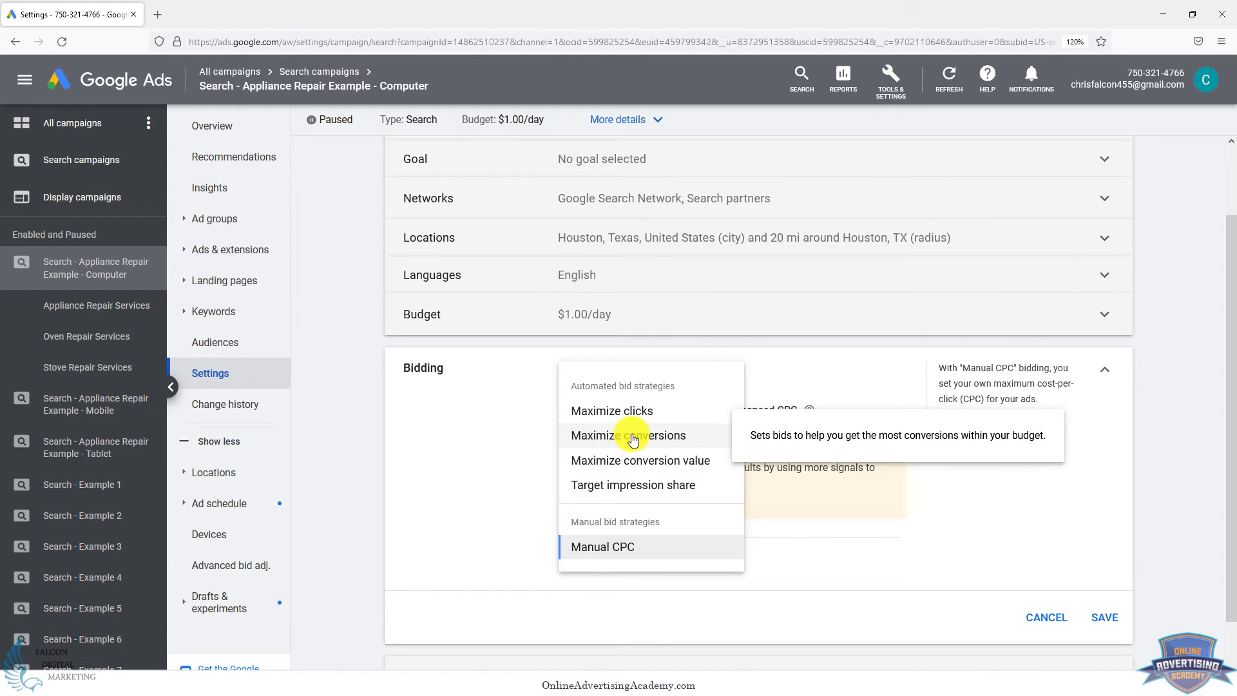
mouse_move(627, 440)
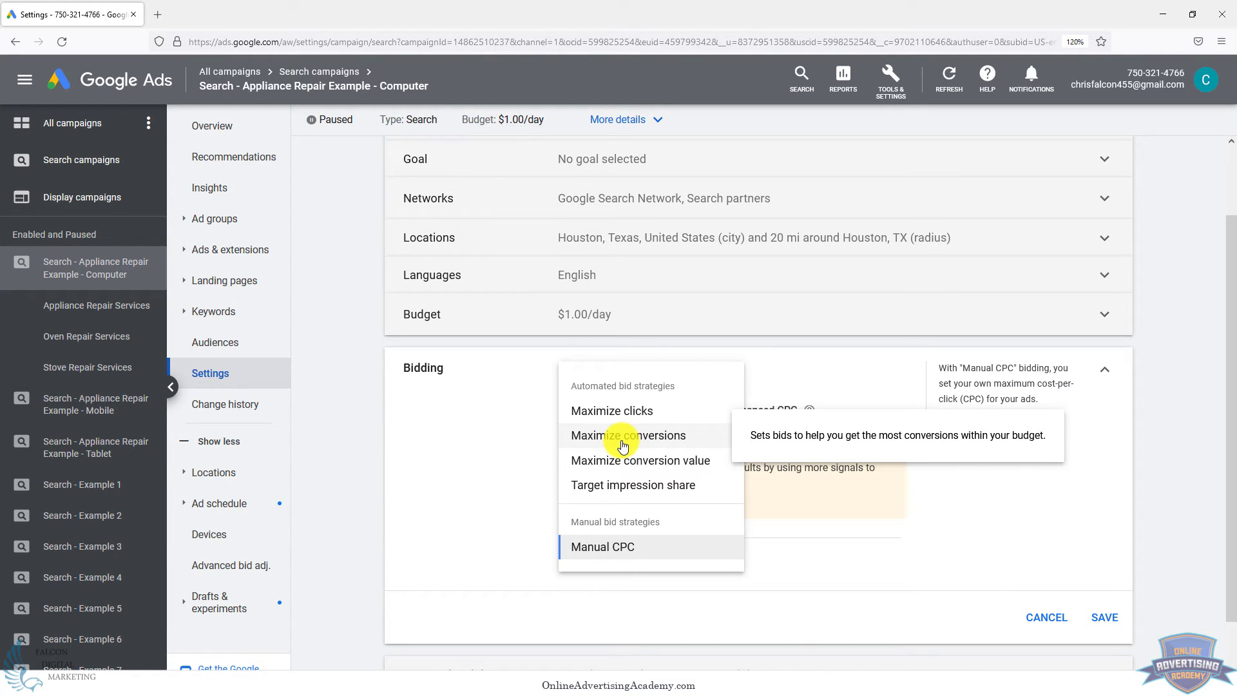
Choose the Maximize conversions bid strategy for the Appliance Repair Computer campaign
left_click(628, 434)
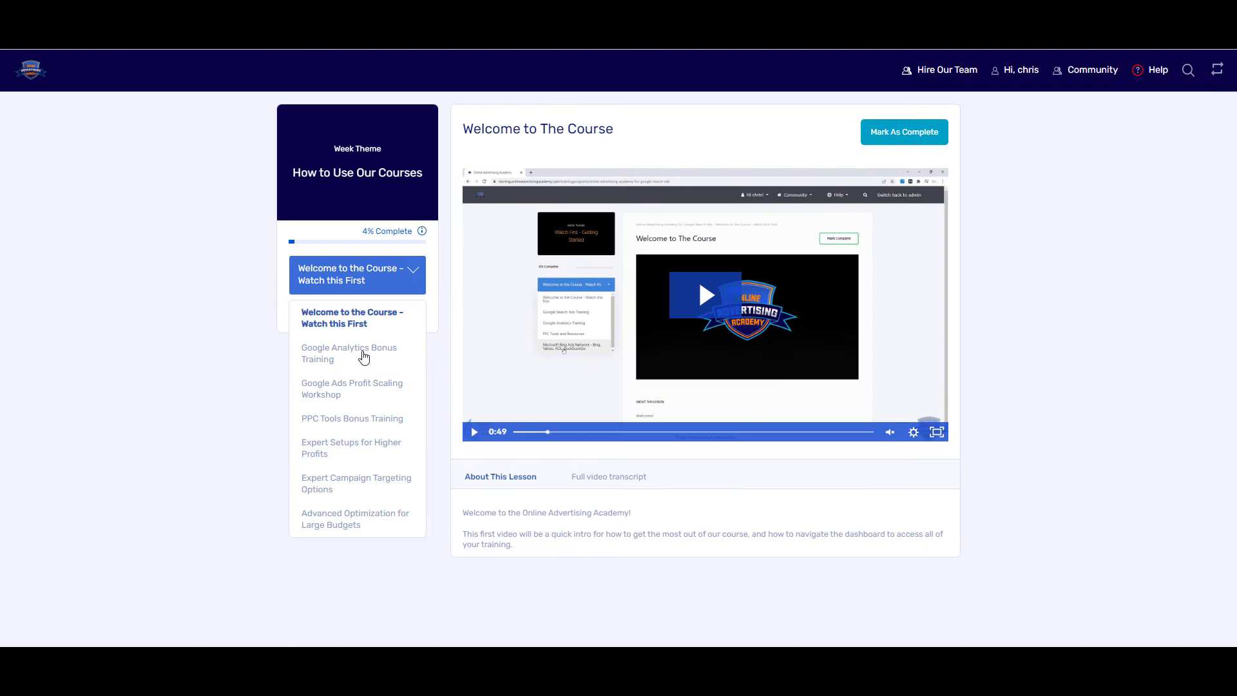
Browse the course's training weeks, including Google Analytics Bonus, Profit Scaling Workshop and Expert Setups
left_click(349, 353)
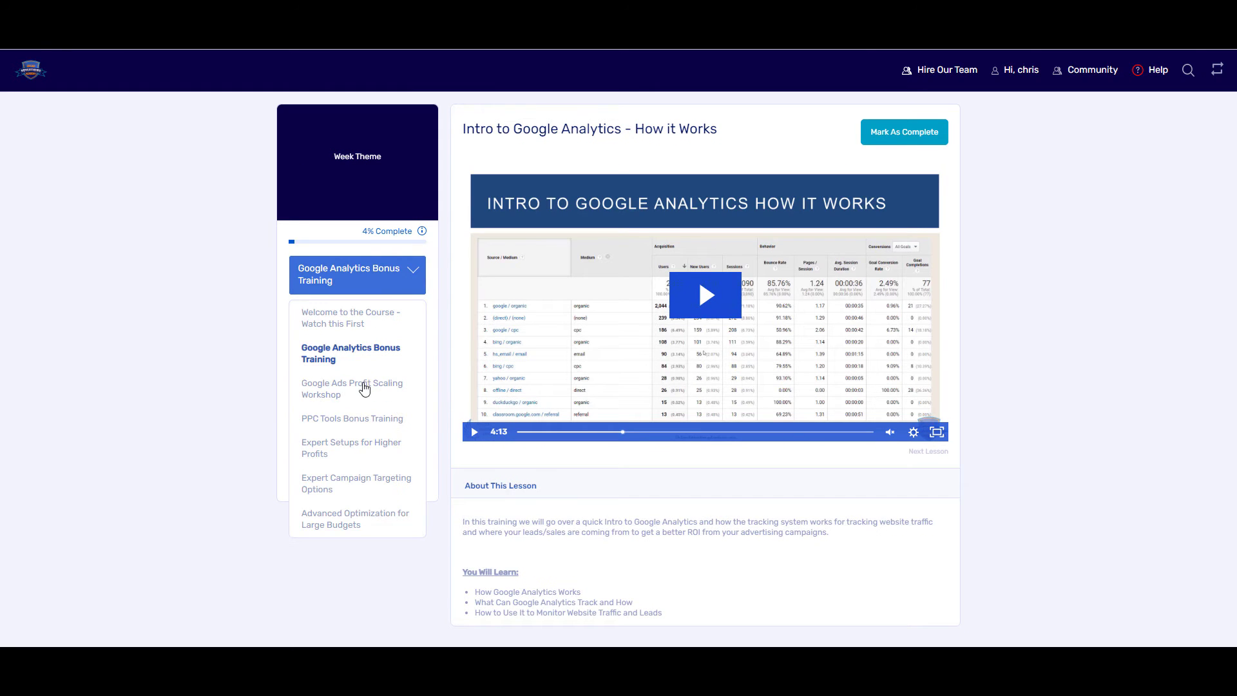
left_click(352, 388)
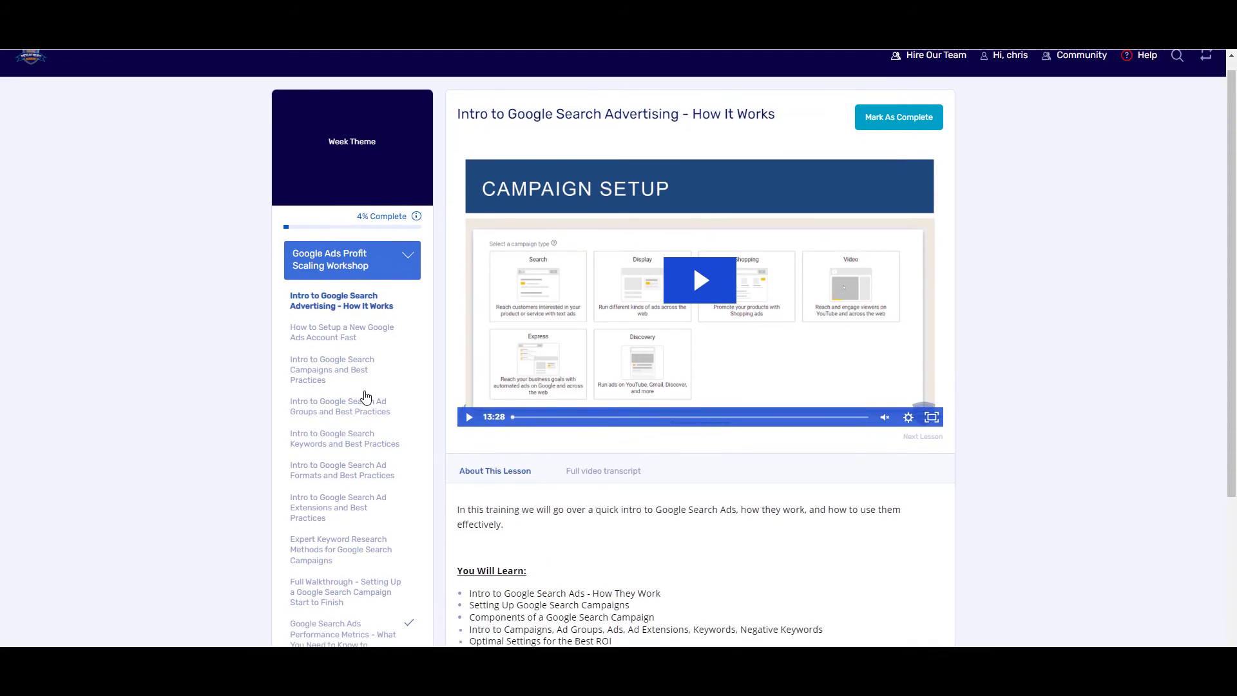
scroll("down", 3)
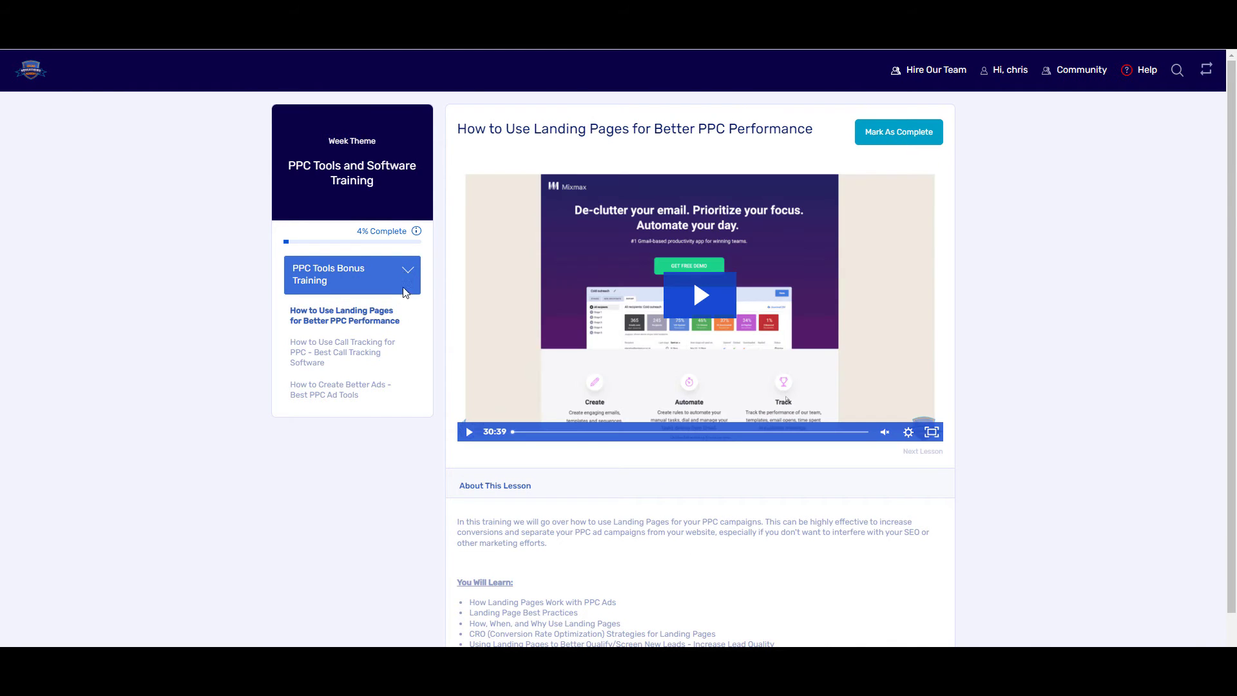
left_click(351, 273)
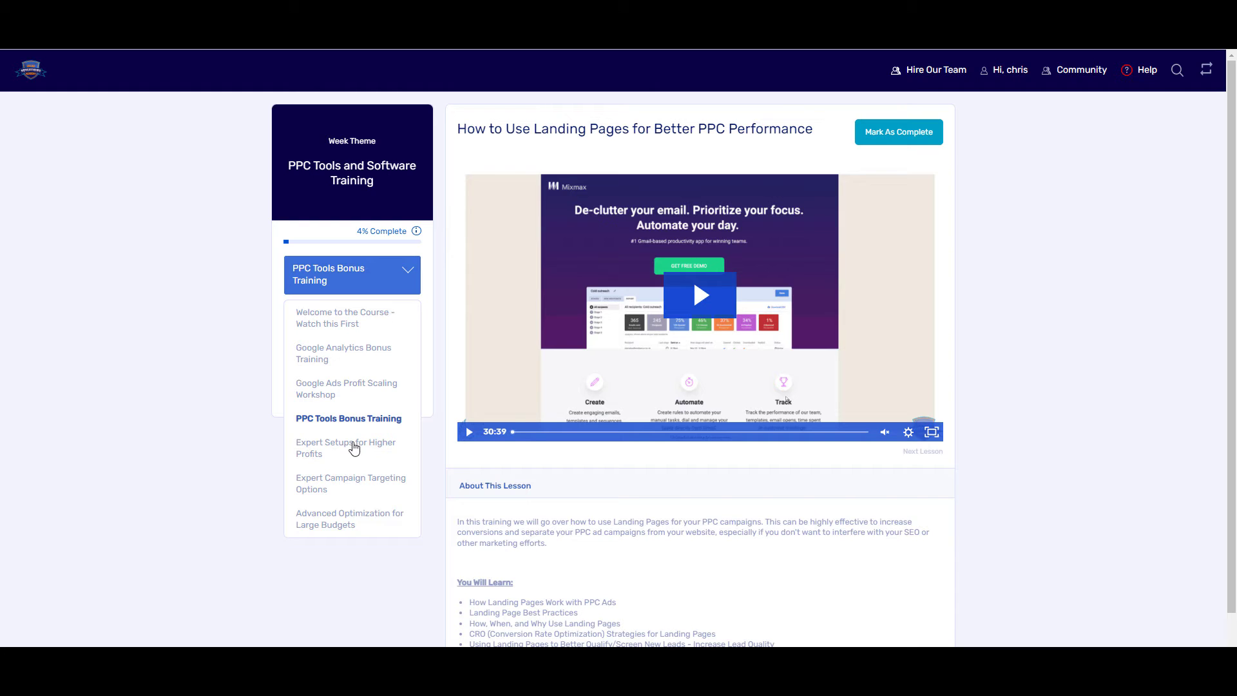
left_click(346, 447)
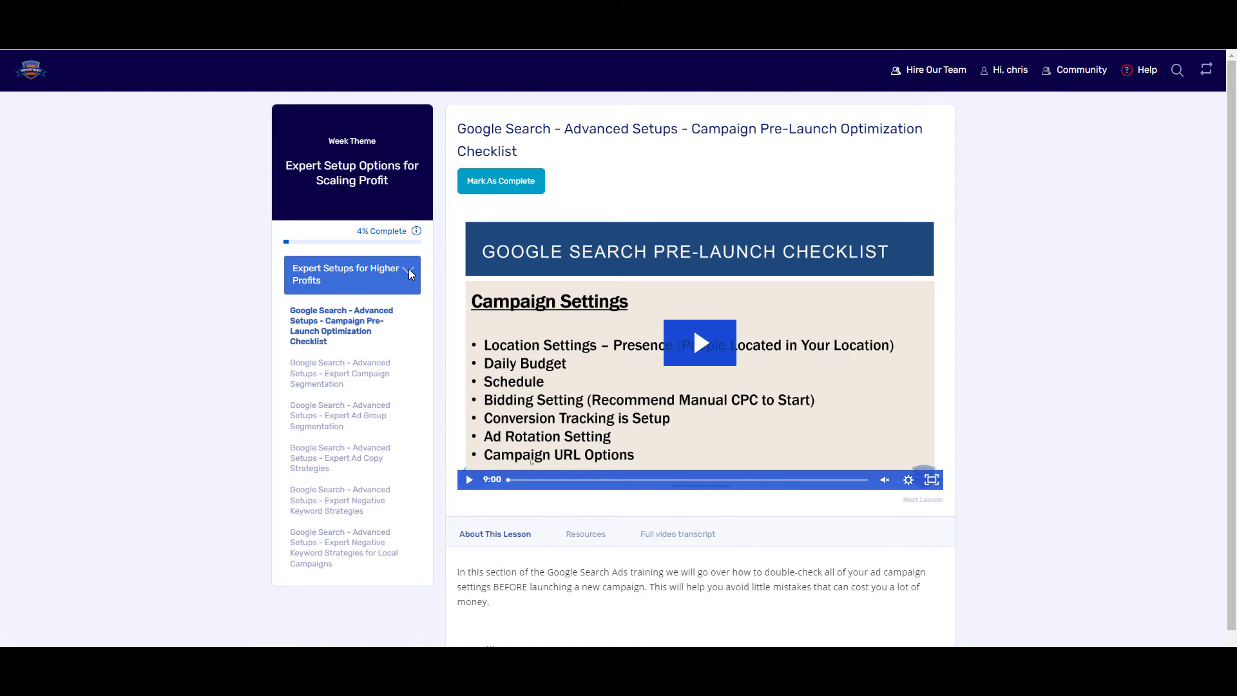
left_click(350, 273)
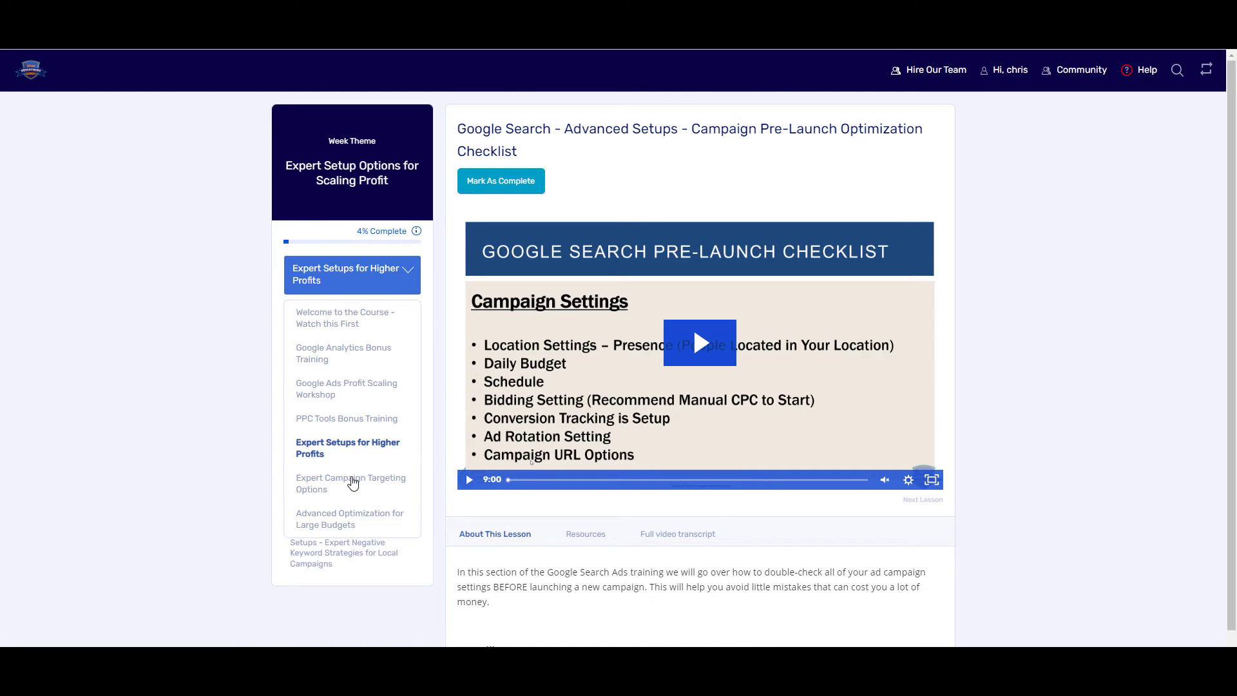
left_click(349, 483)
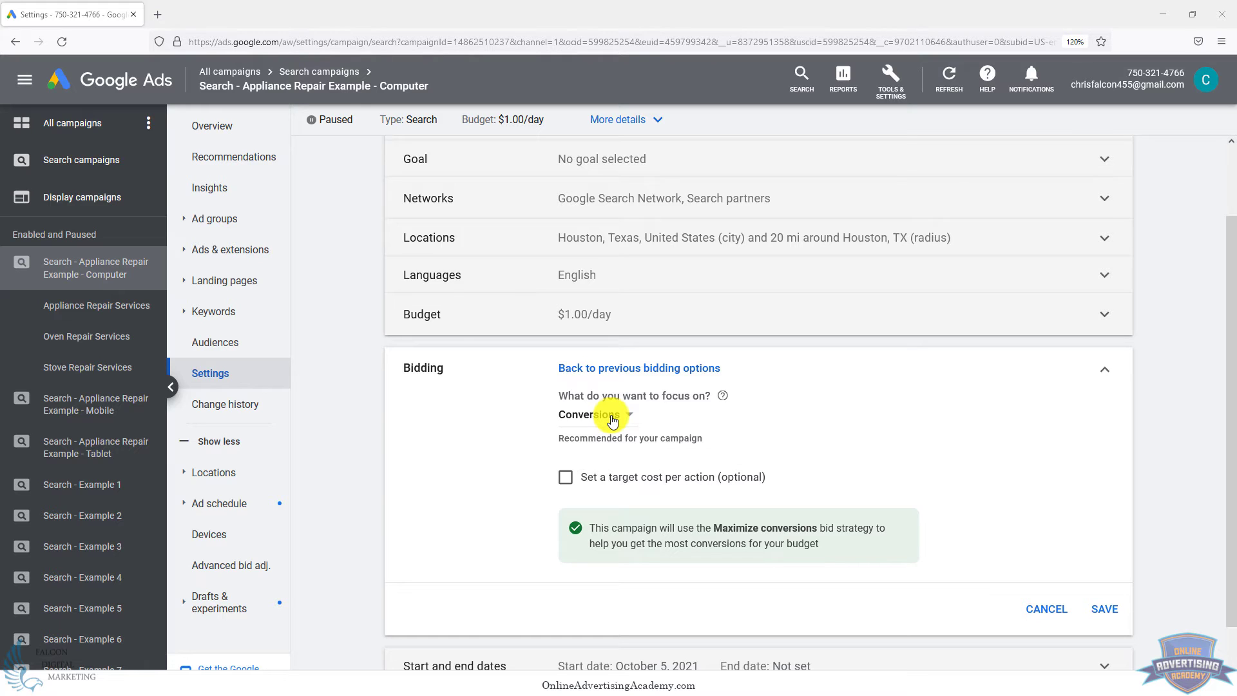
Review the bidding focus choices and keep Conversions with Maximize conversions, no target CPA
left_click(591, 414)
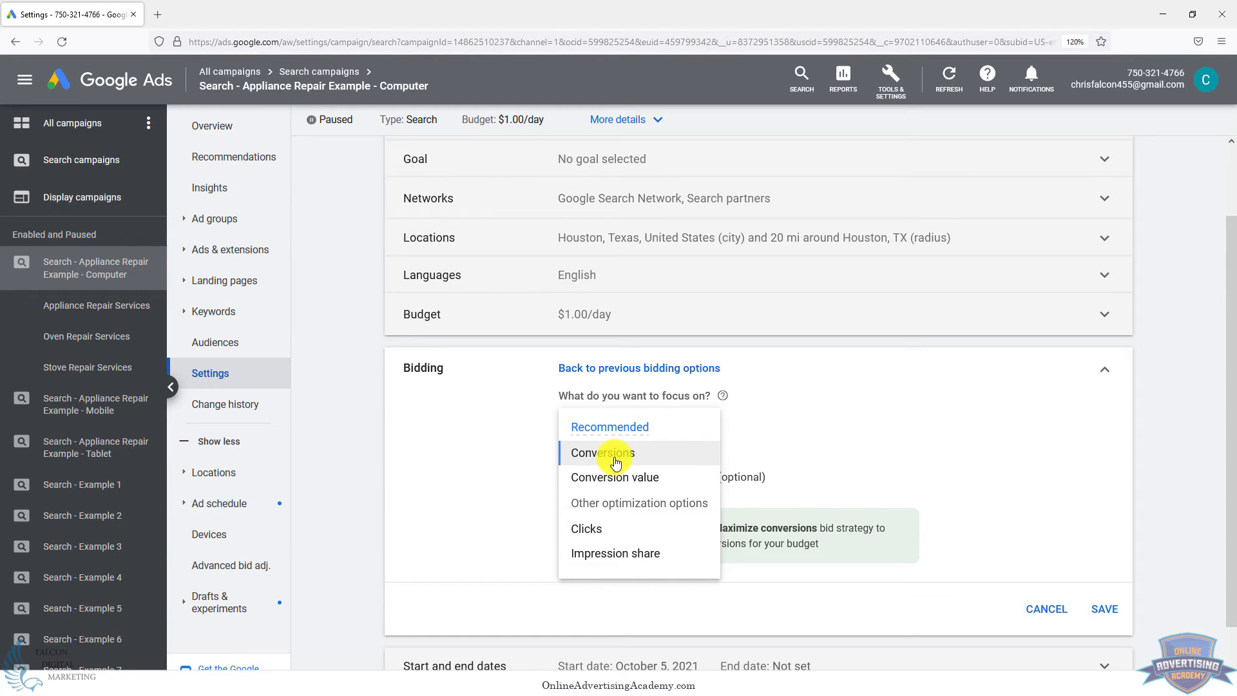
mouse_move(613, 477)
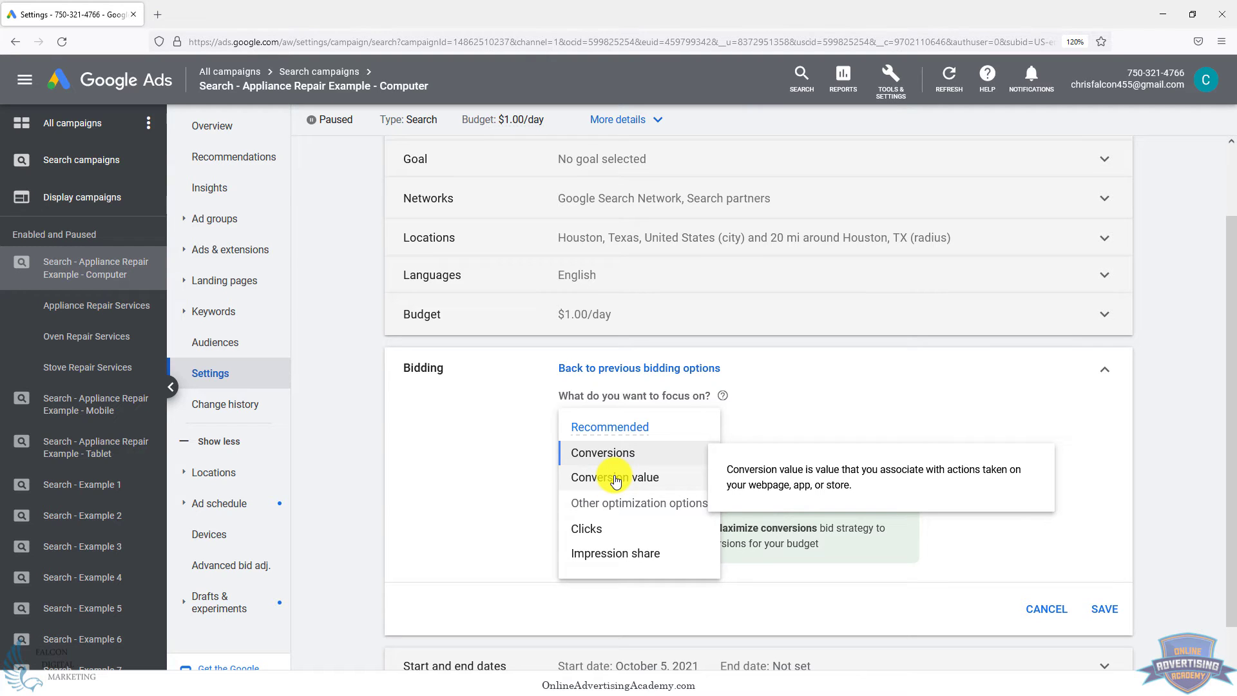
left_click(602, 452)
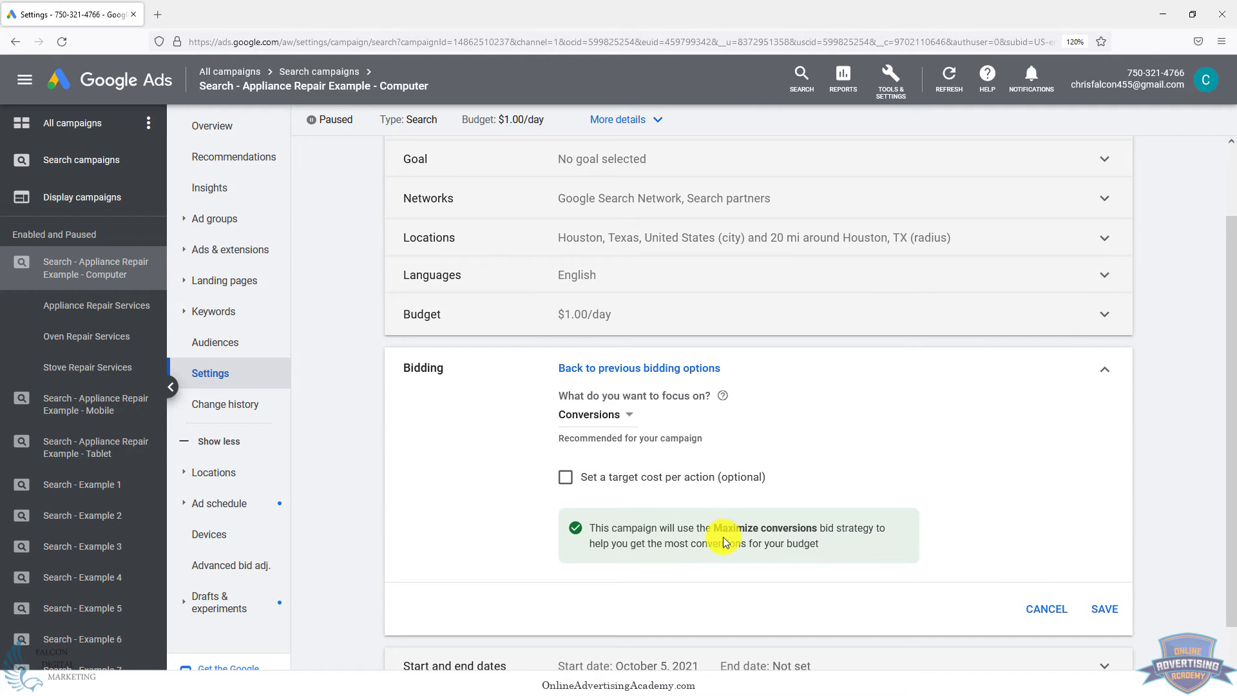
mouse_move(707, 547)
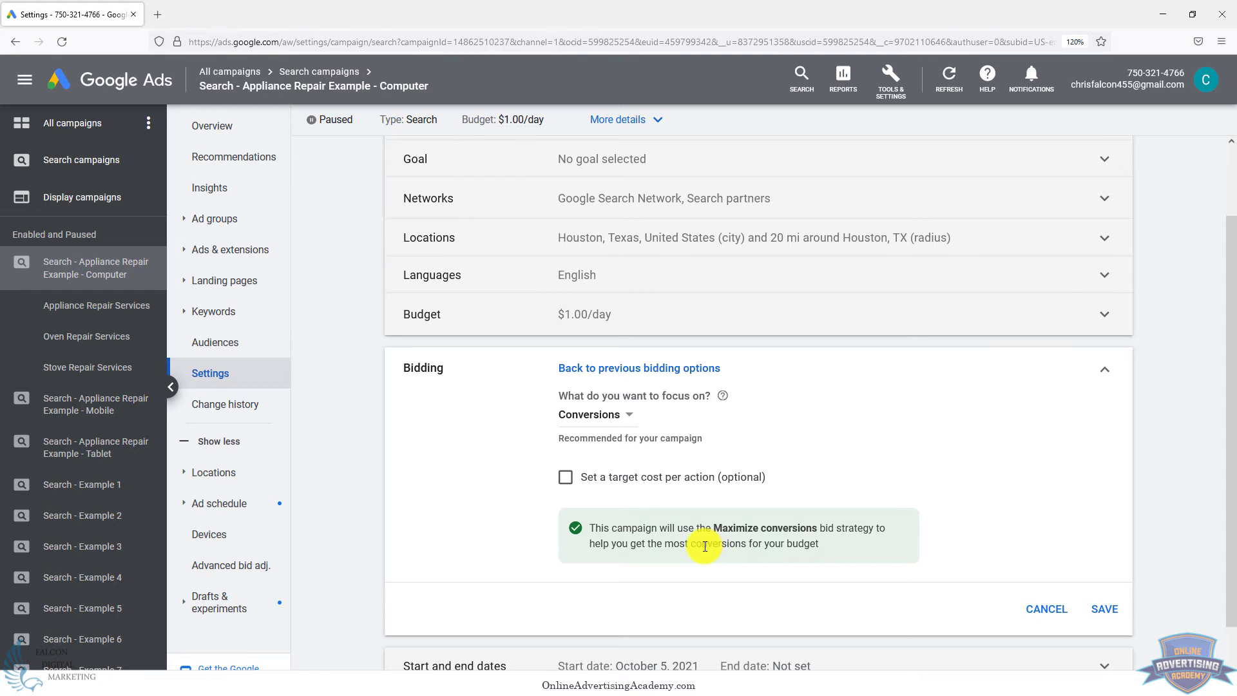
mouse_move(627, 484)
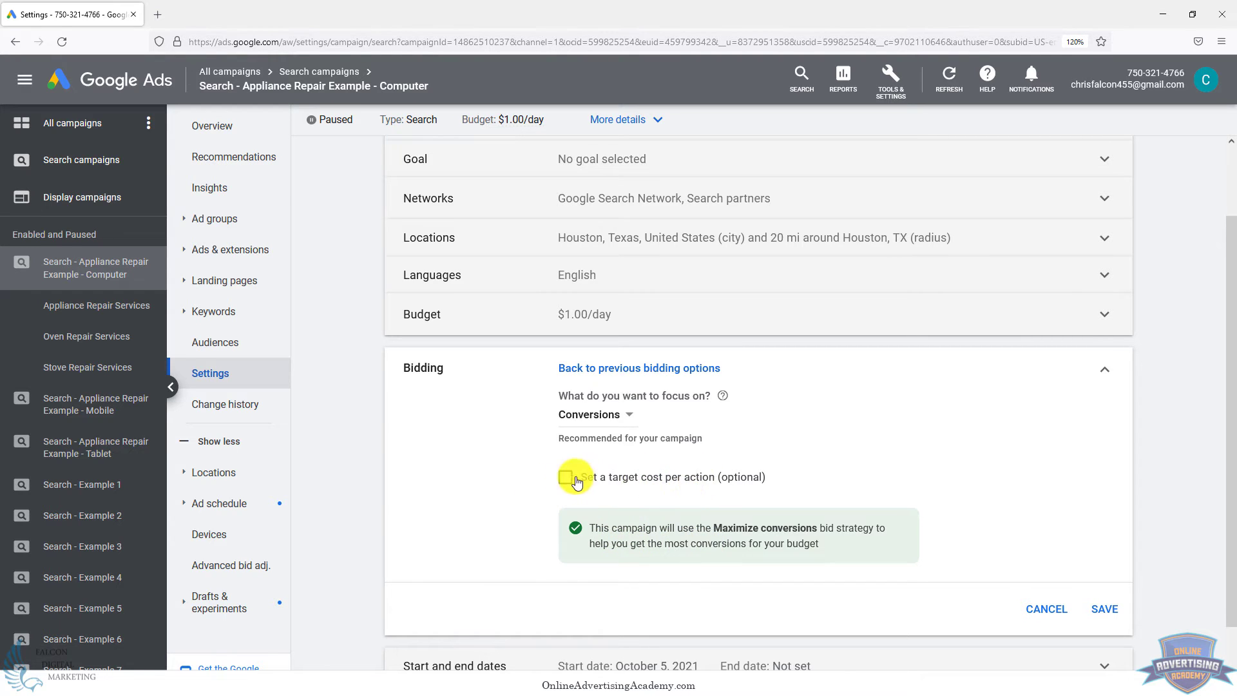
Enable target CPA, try an amount of 2, then clear the field
left_click(566, 477)
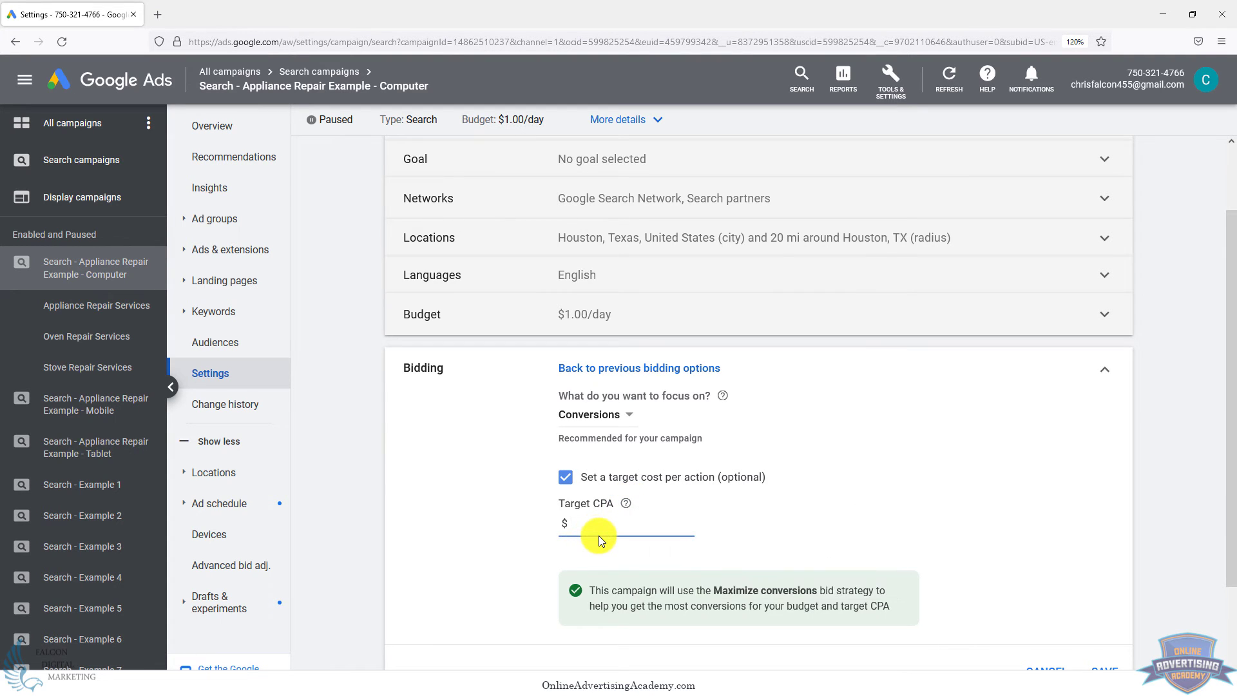
type("2")
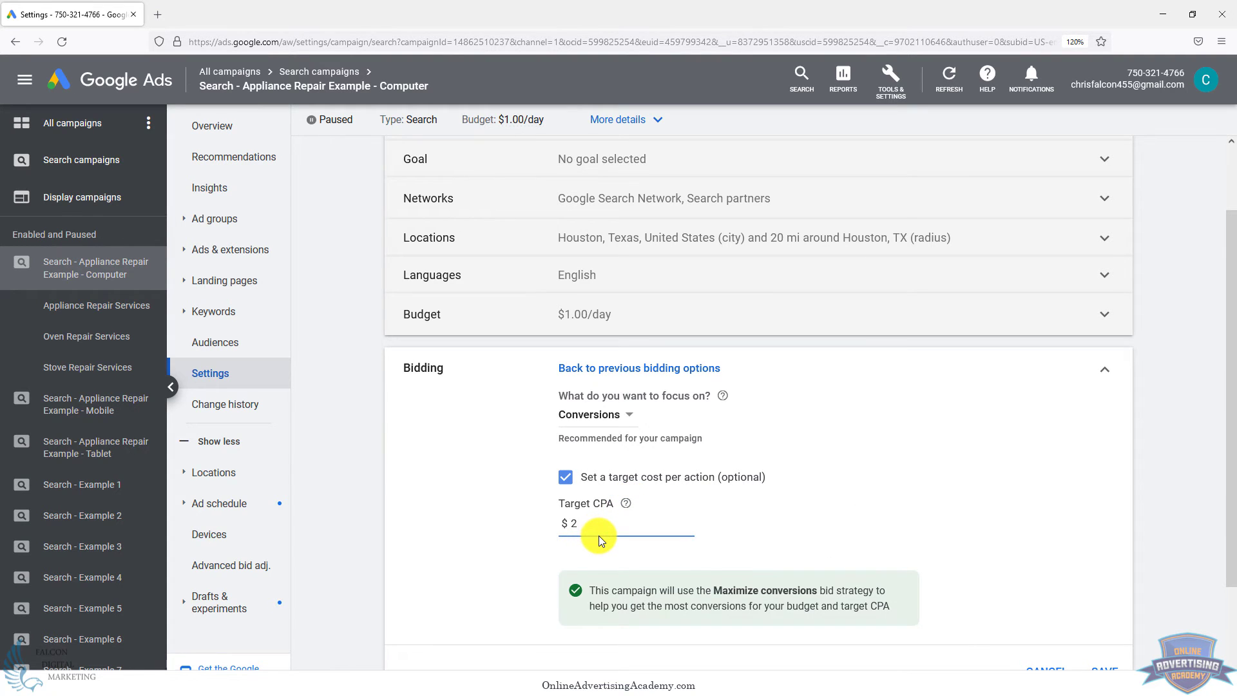
left_click(576, 523)
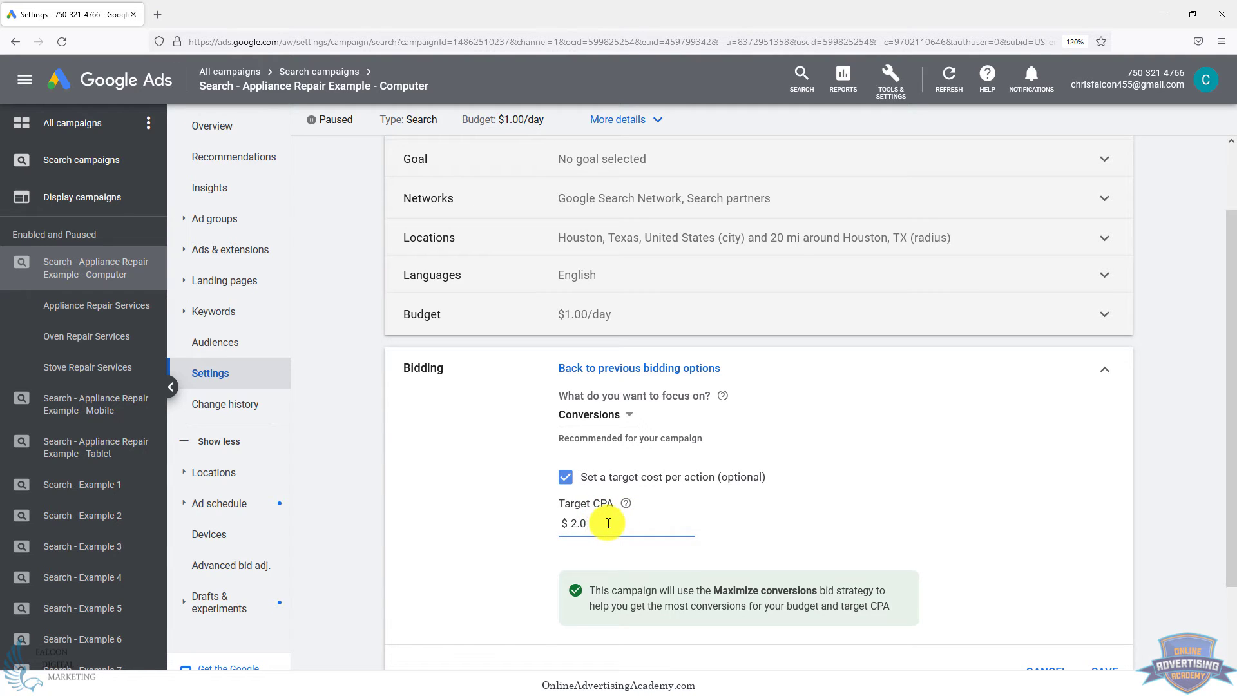
key("backspace")
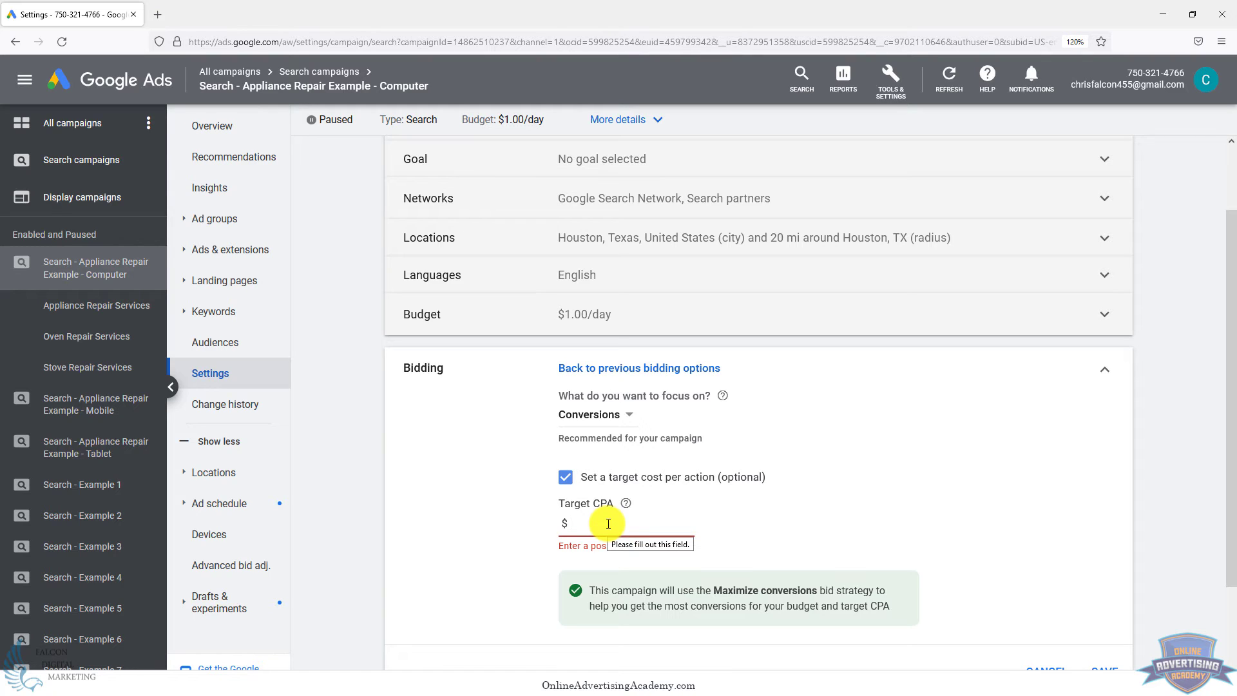
Try other target CPA amounts, then set the target CPA to $20.00
left_click(572, 523)
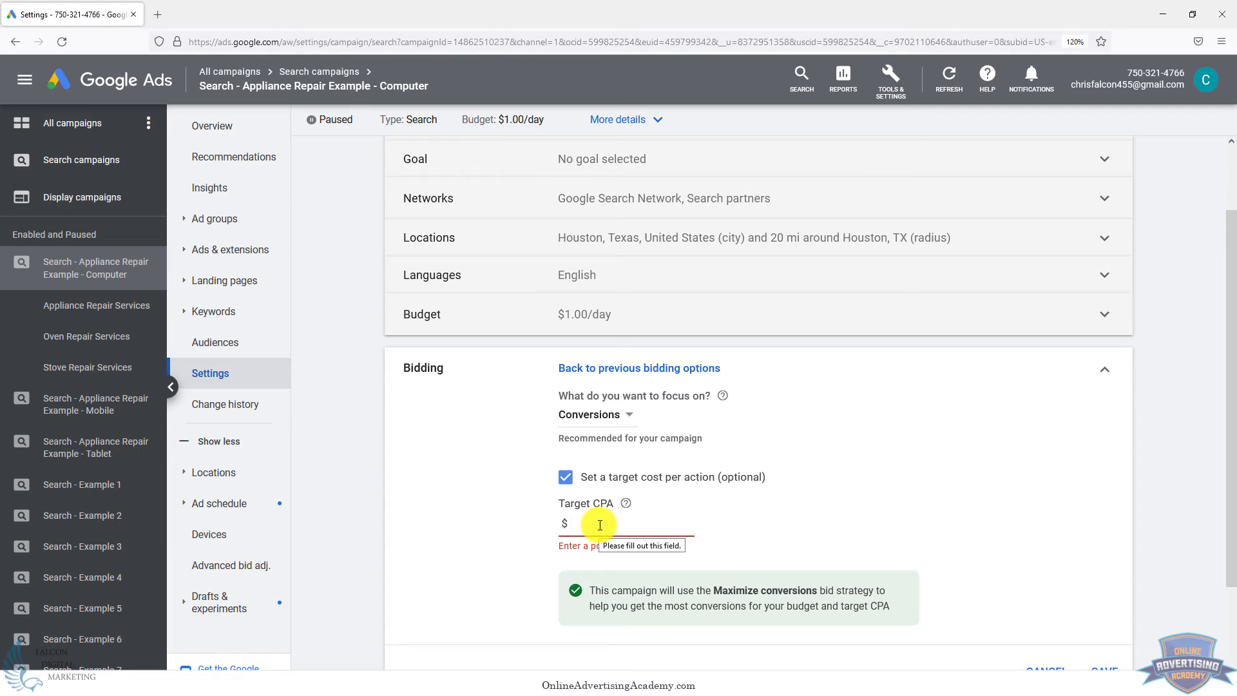
type("3")
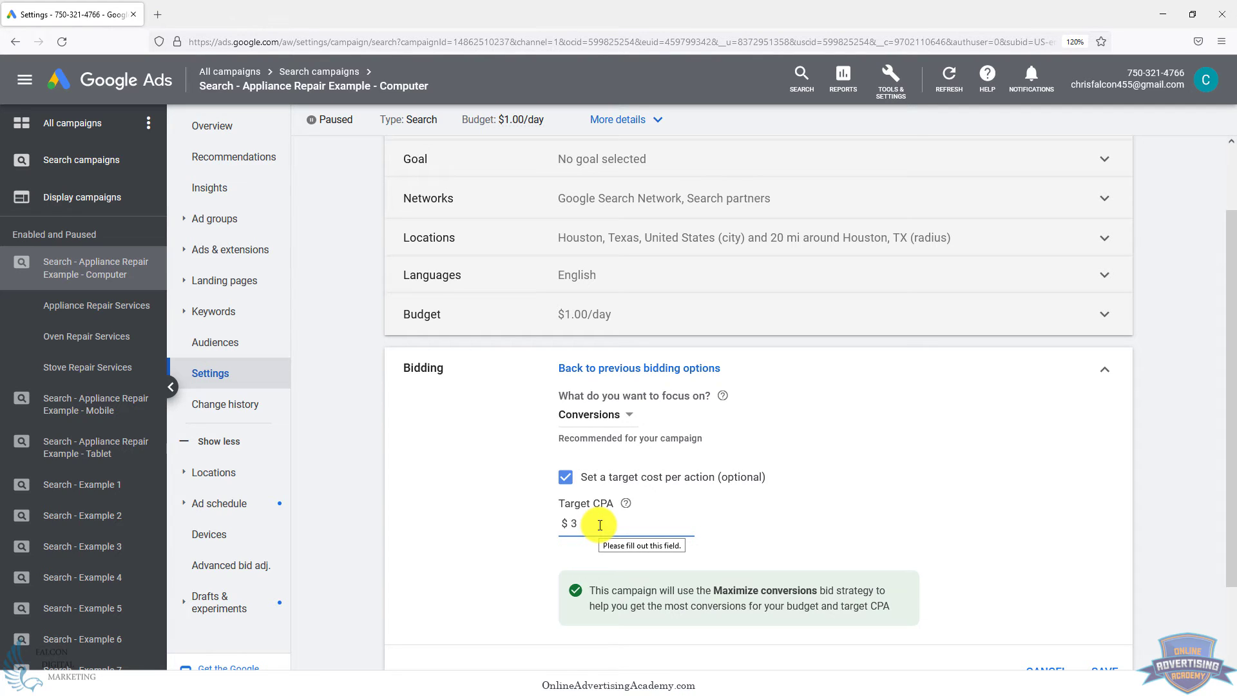
type("5.00")
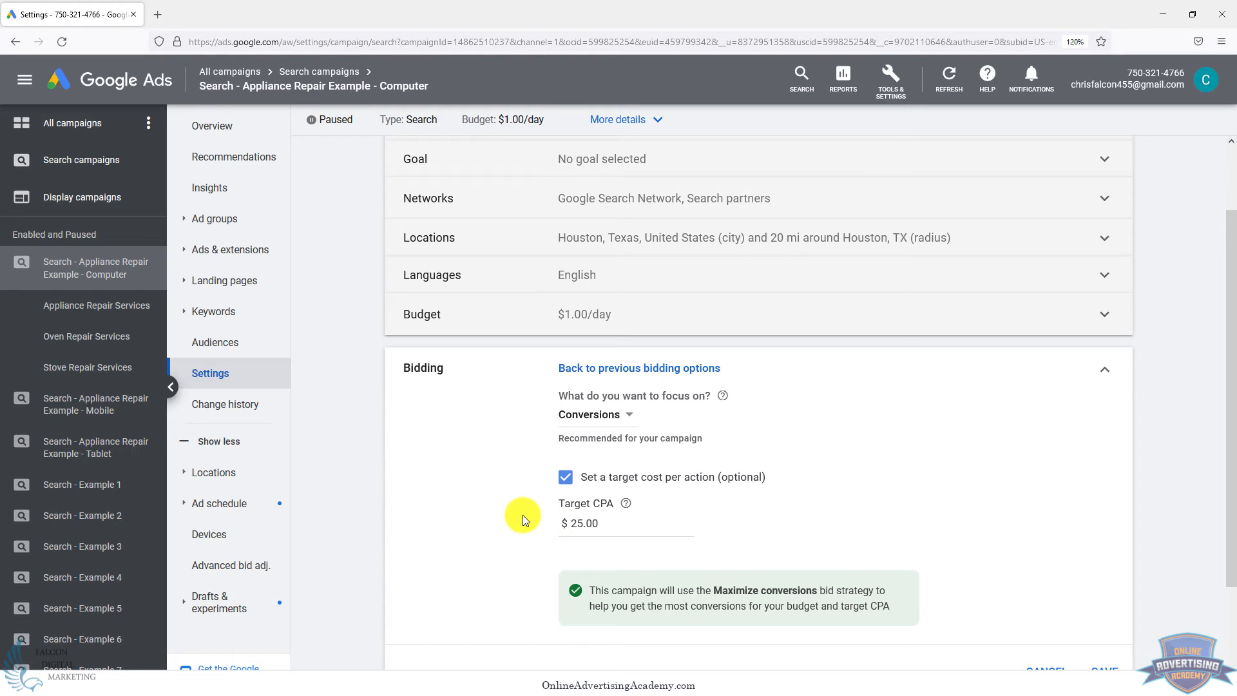
mouse_move(544, 459)
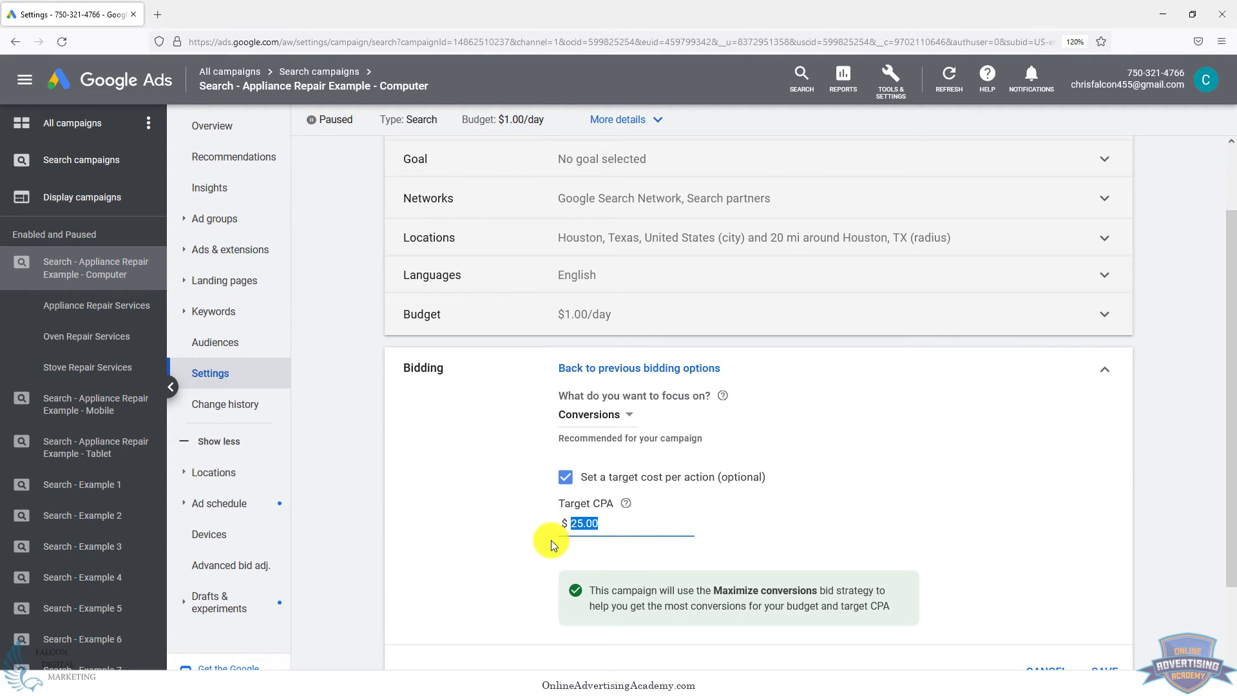
type("20.00")
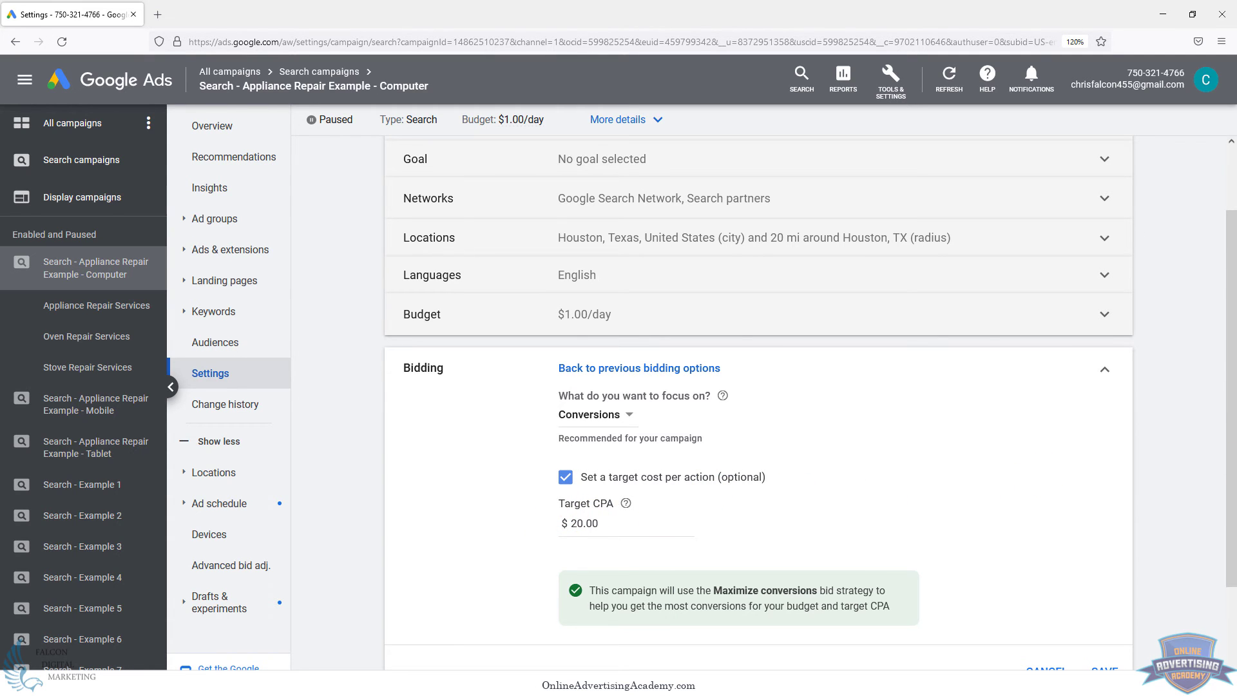
Switch bidding focus to Conversion value and enable the optional target ROAS, left blank
left_click(595, 413)
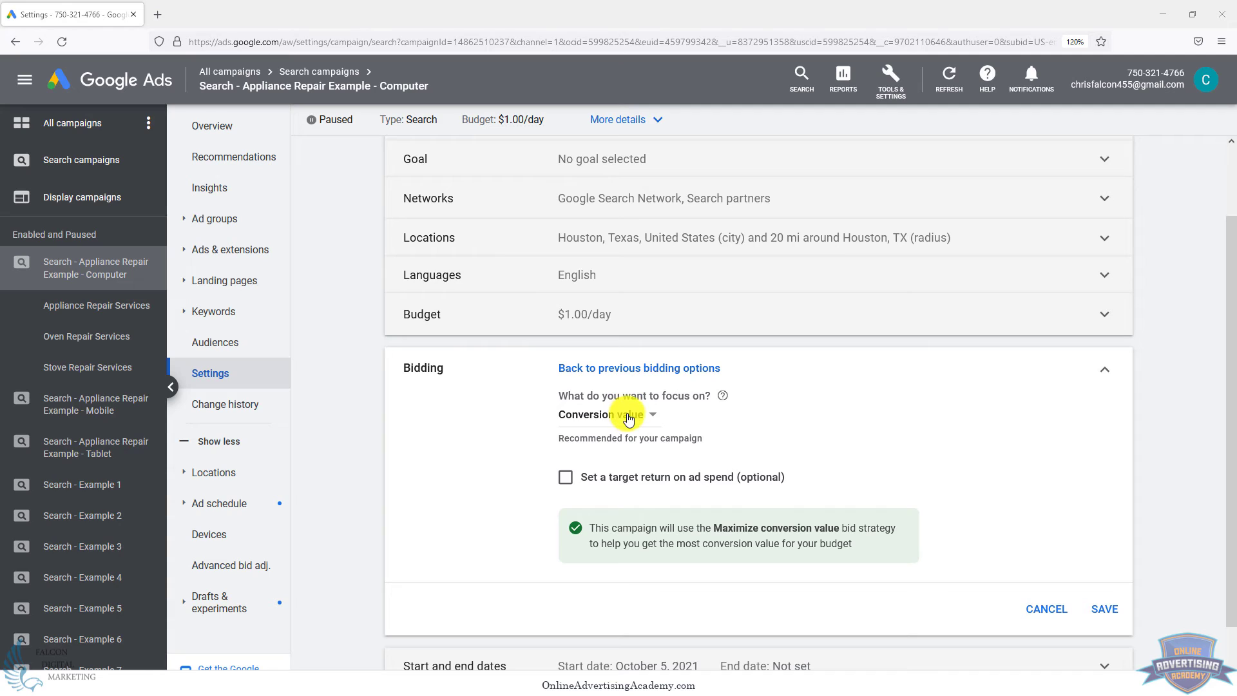
mouse_move(635, 409)
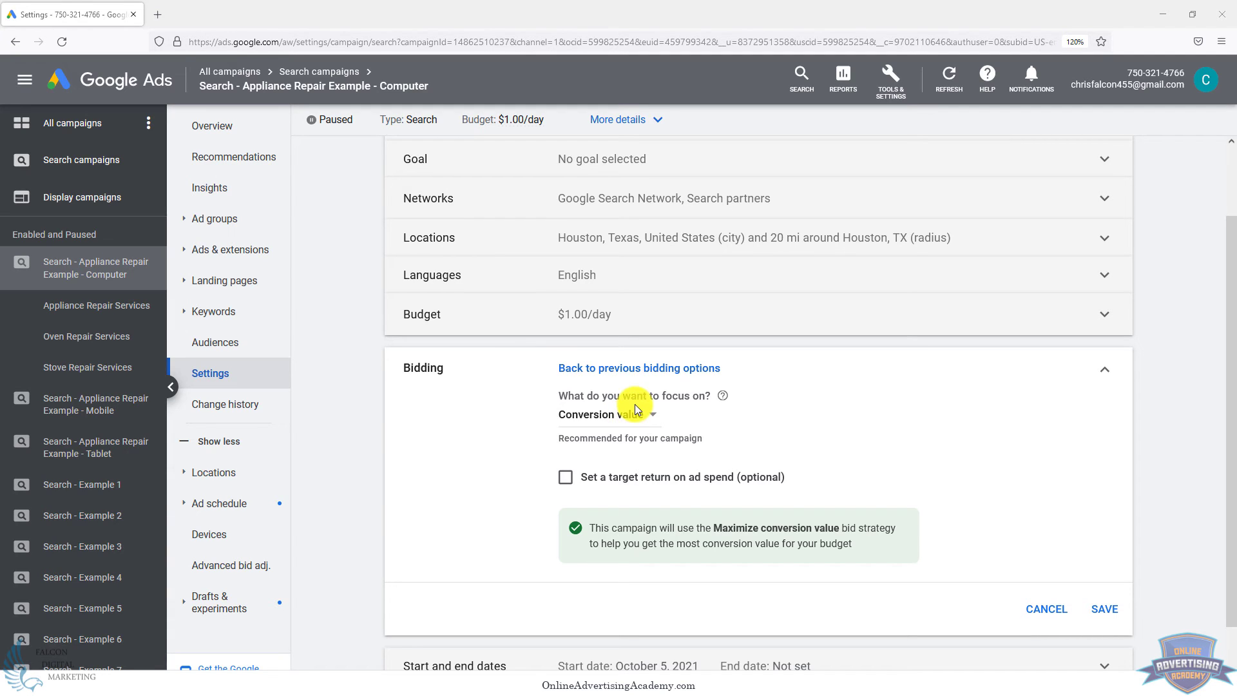
mouse_move(630, 414)
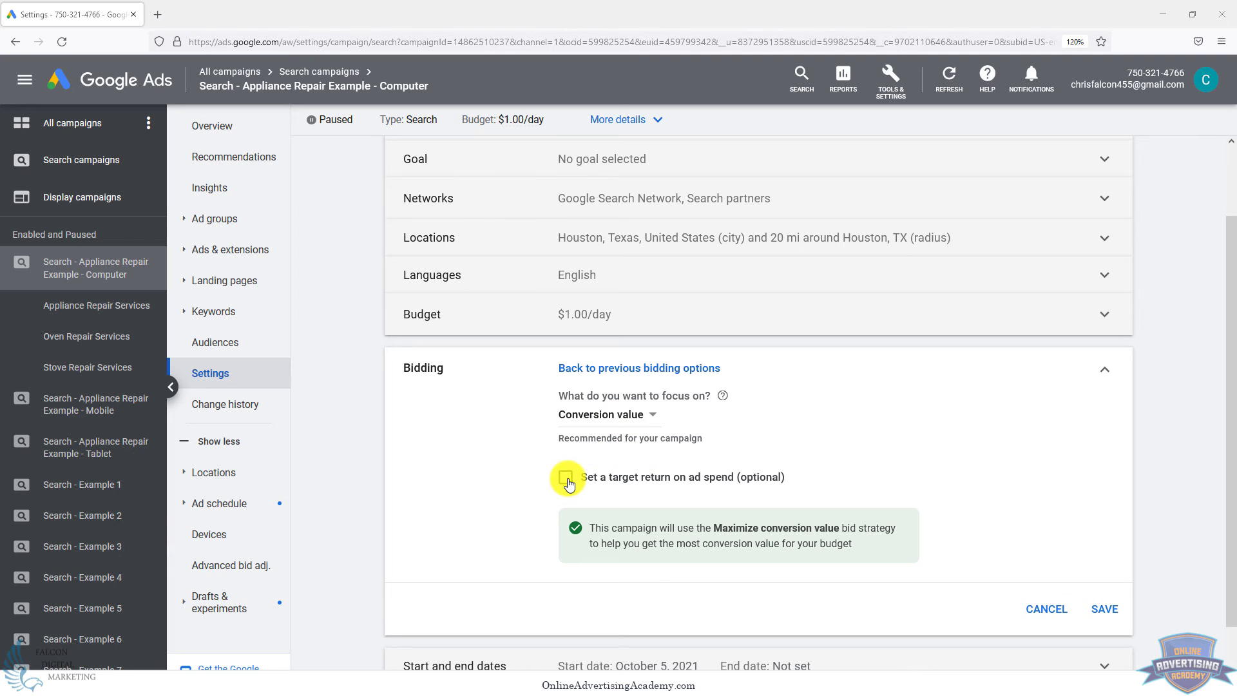
left_click(567, 477)
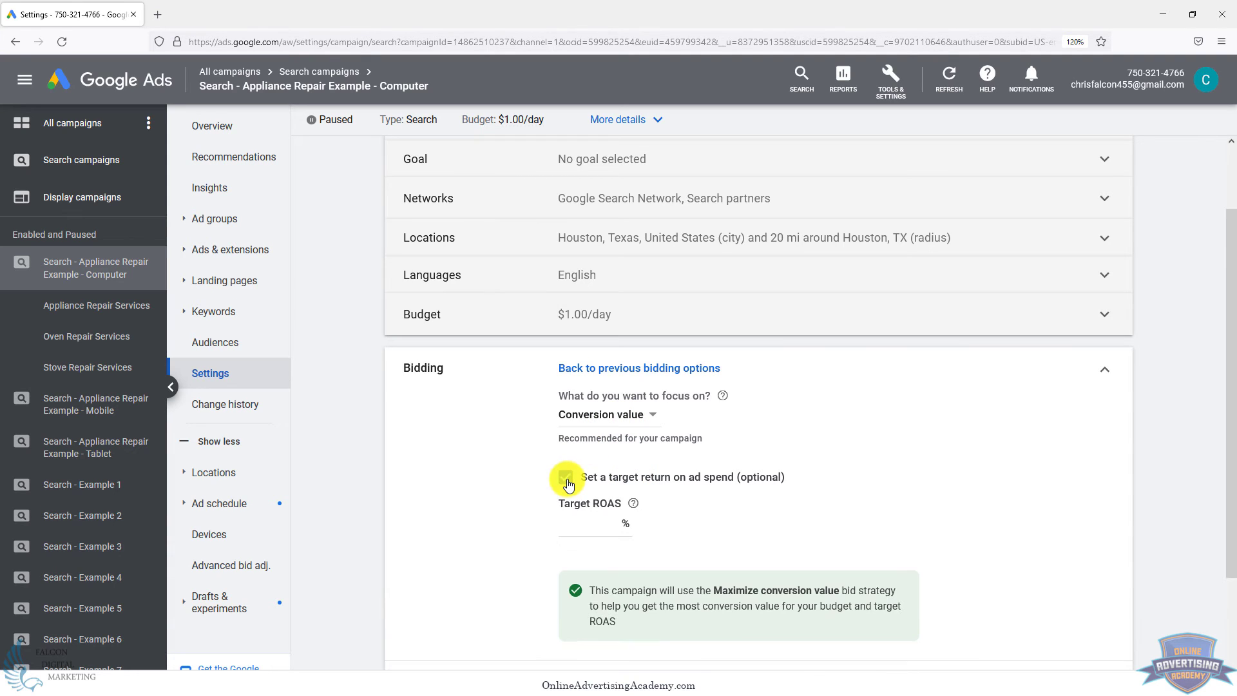
left_click(566, 477)
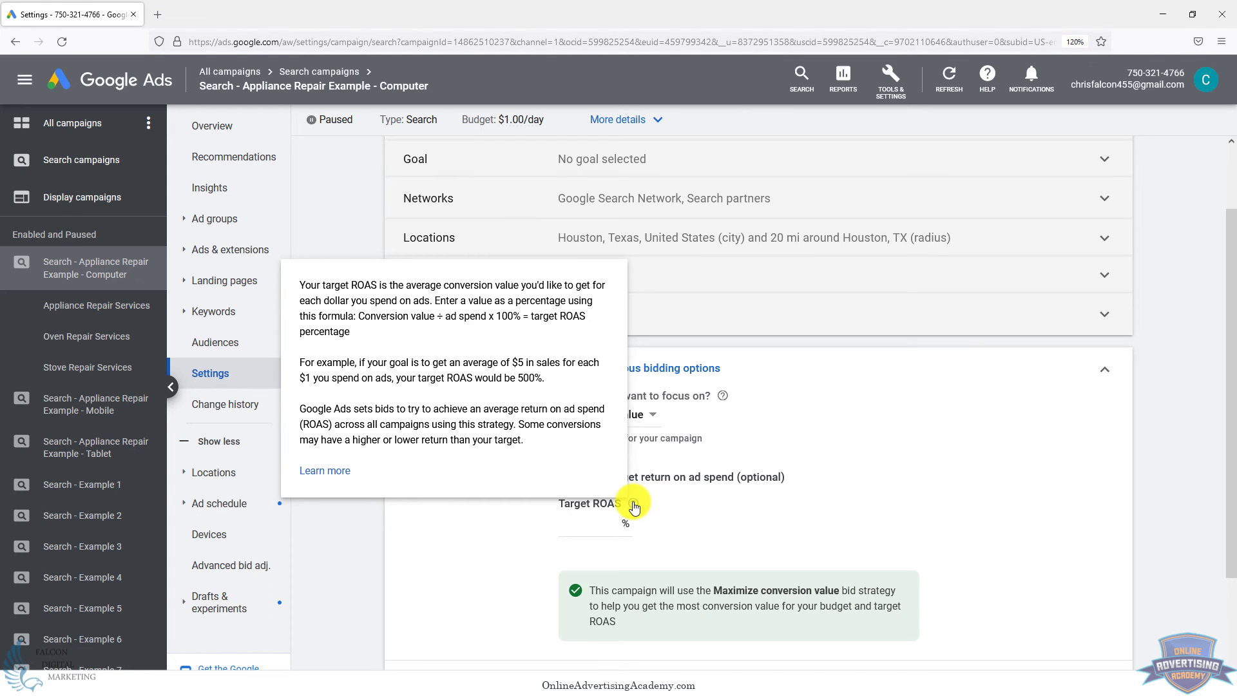
mouse_move(657, 507)
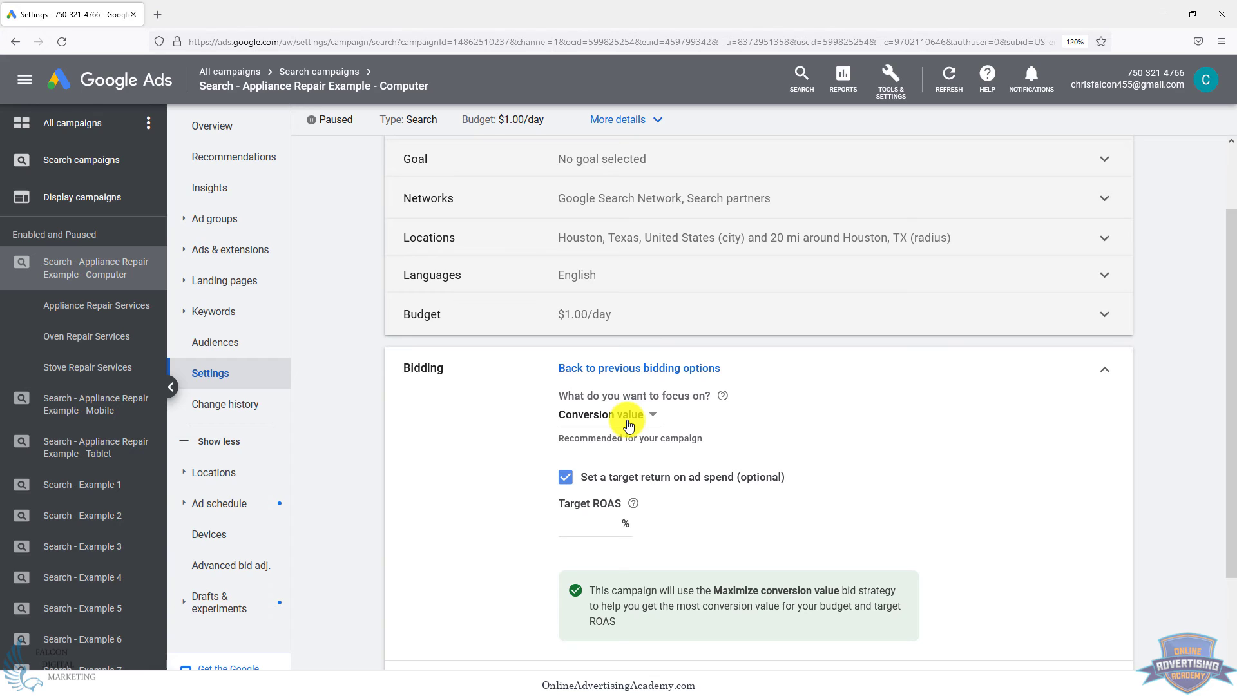
Focus bidding on Clicks with a maximum cost-per-click bid limit of $5
left_click(603, 413)
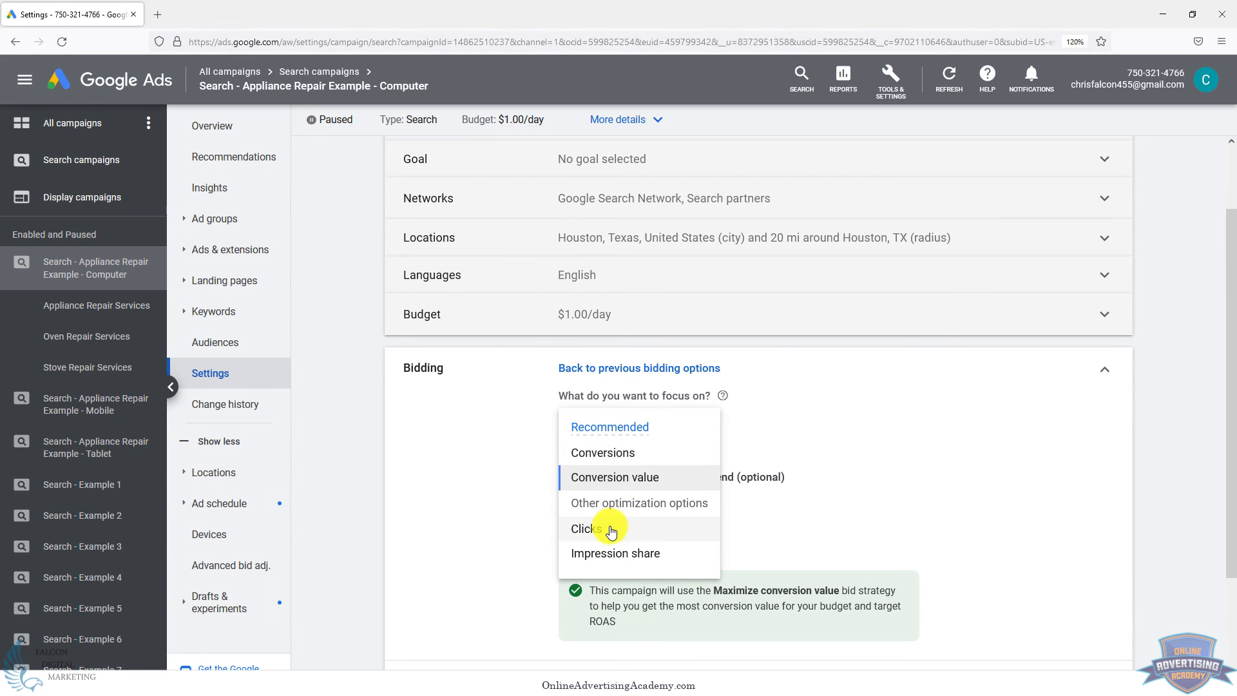
left_click(584, 528)
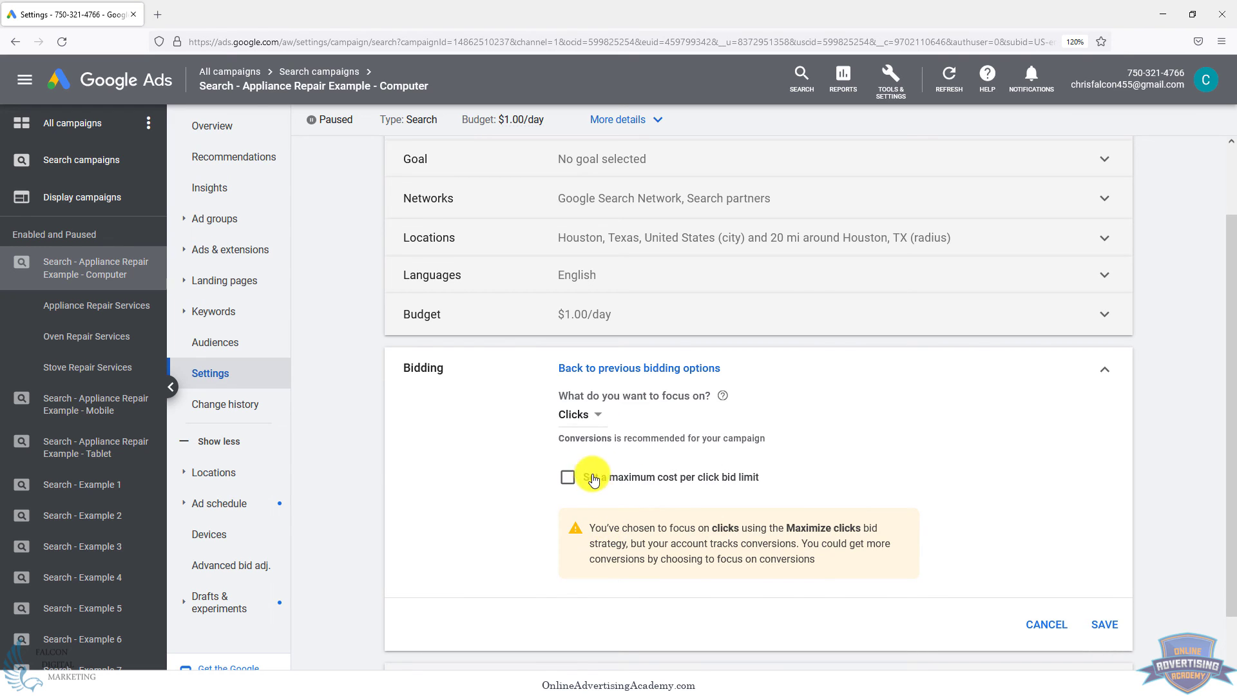
left_click(567, 477)
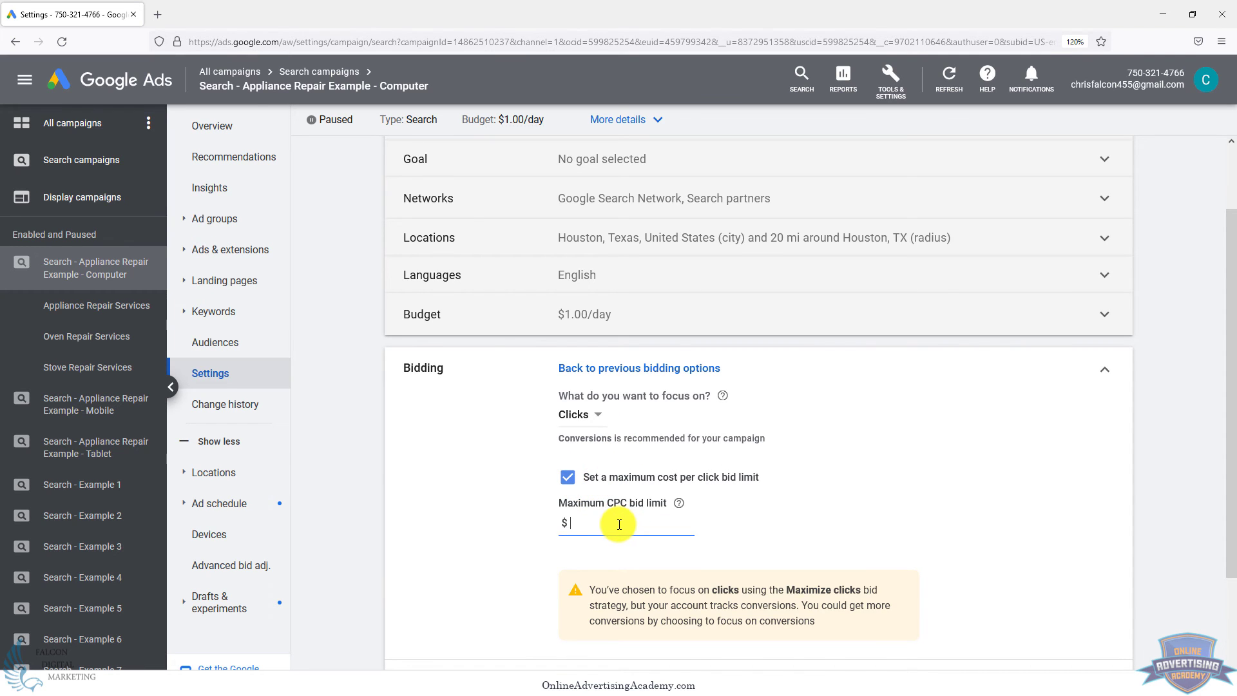
type("5")
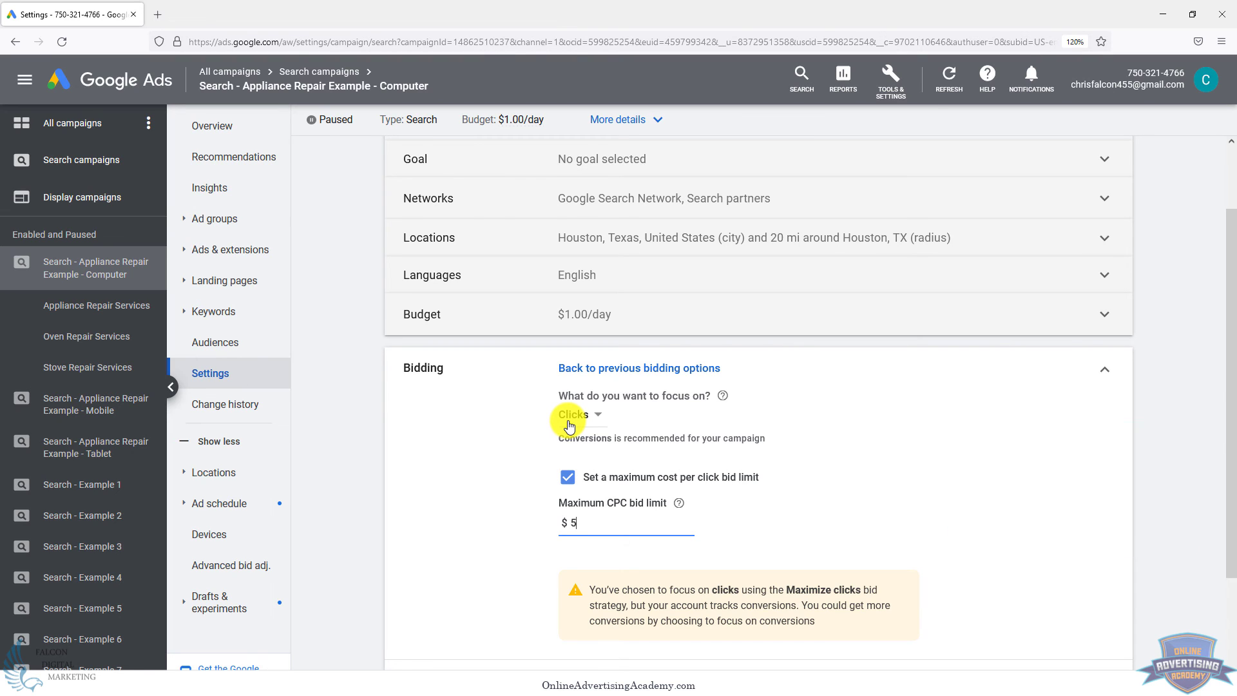
Switch focus briefly to Impression share, then back to Conversions restoring the $20.00 target CPA
left_click(572, 414)
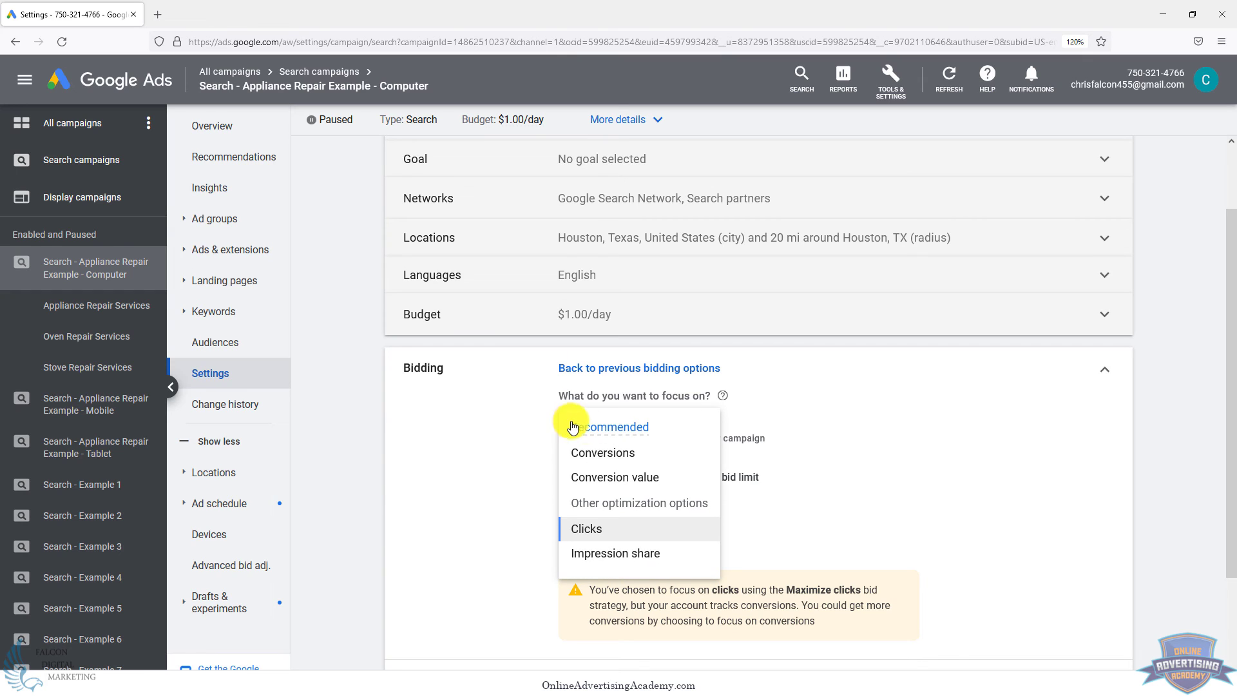
left_click(614, 553)
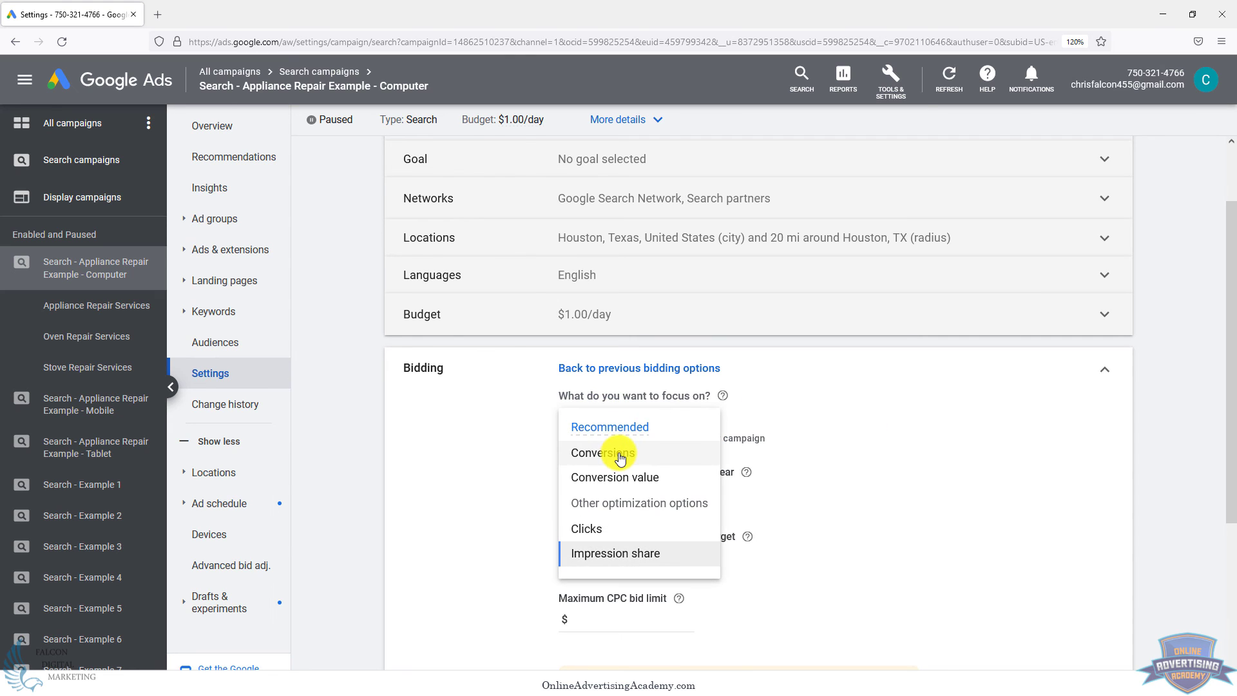
left_click(602, 452)
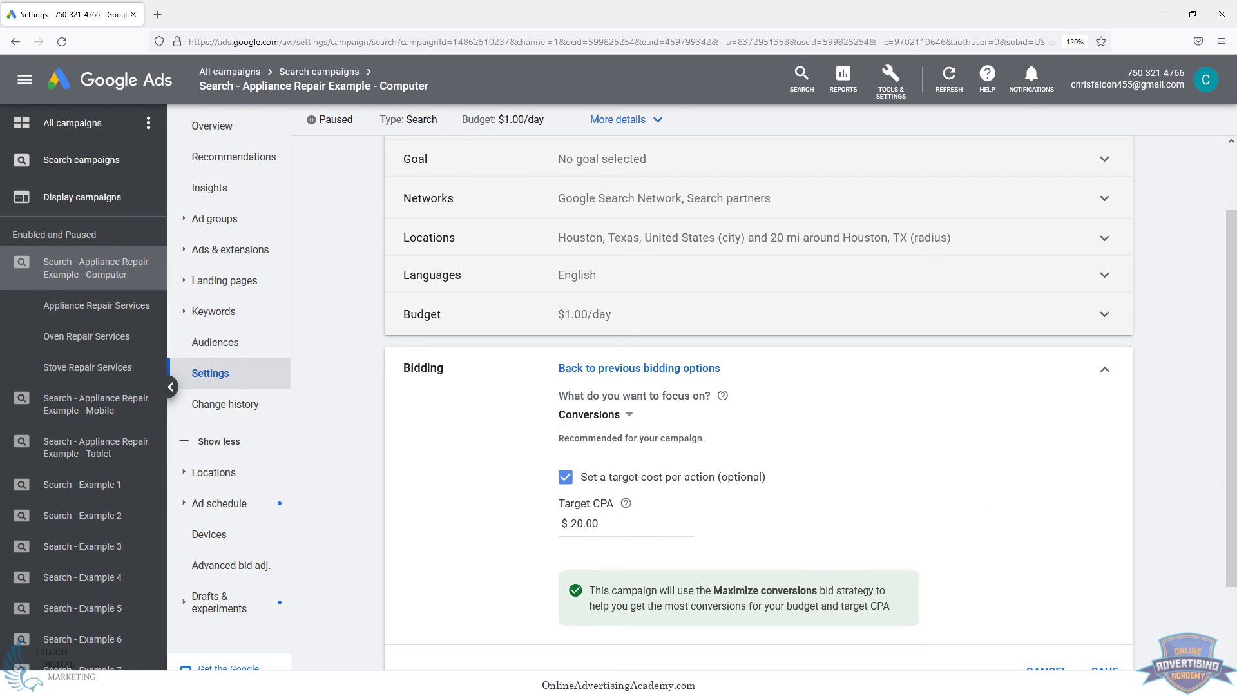
mouse_move(627, 504)
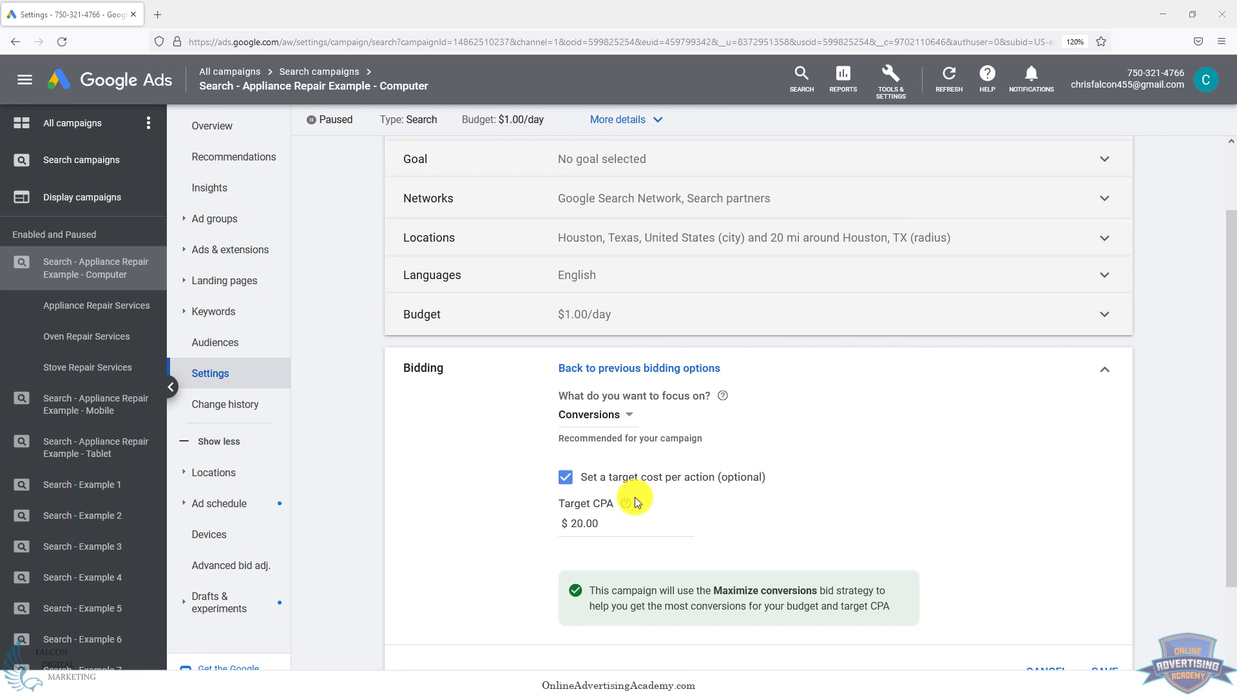
mouse_move(592, 568)
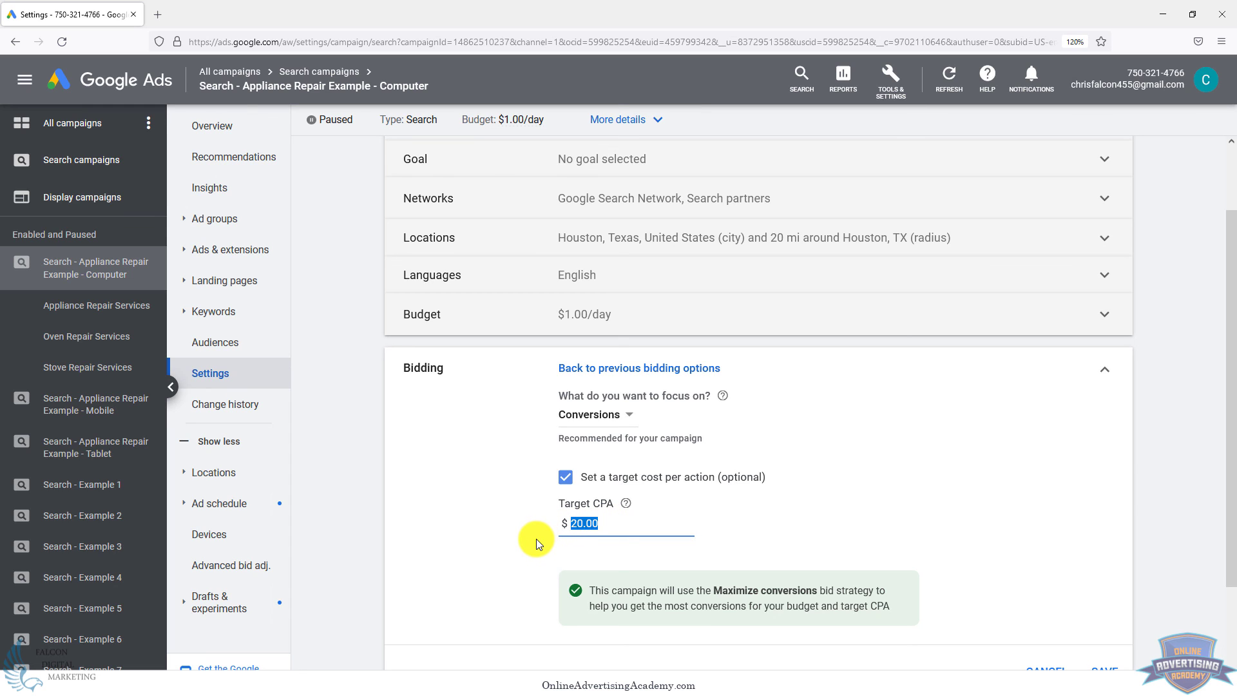
mouse_move(532, 531)
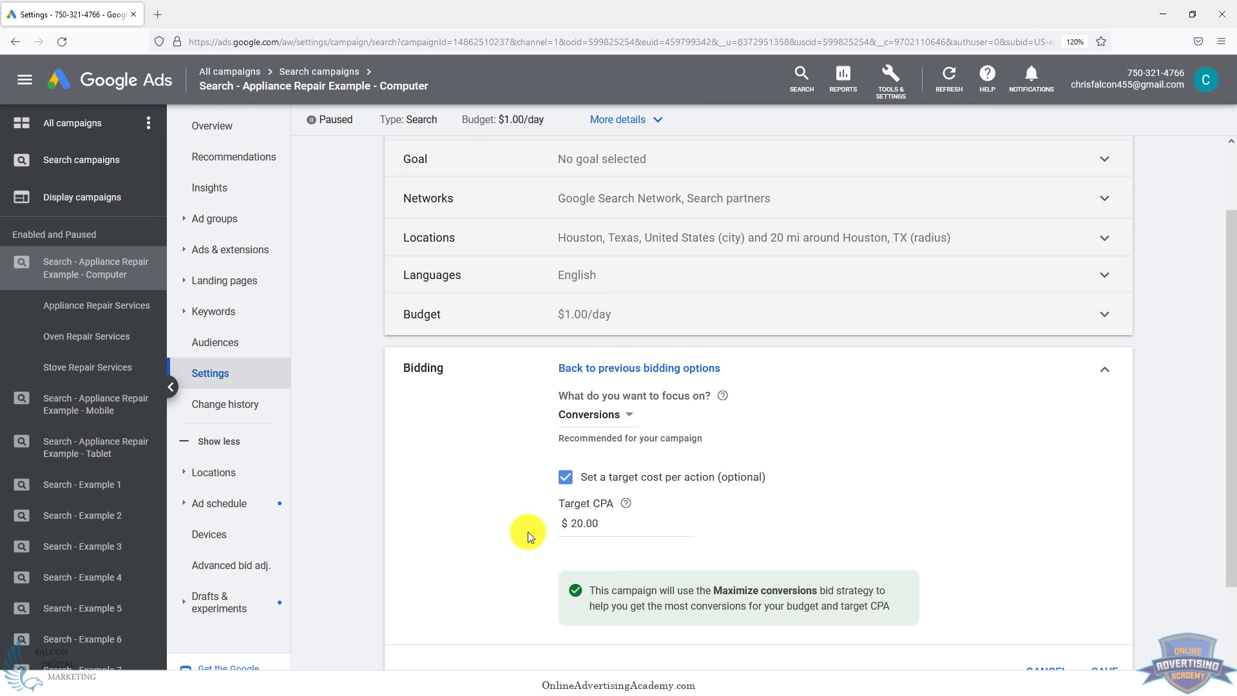
mouse_move(528, 537)
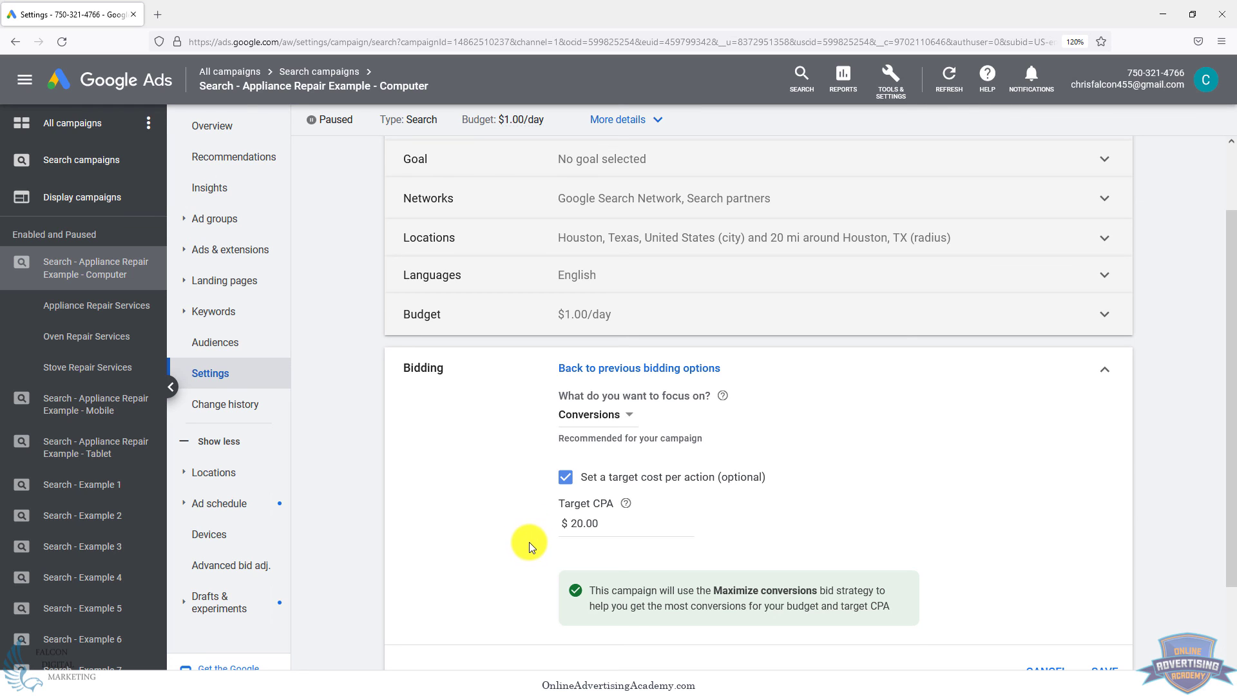
mouse_move(535, 542)
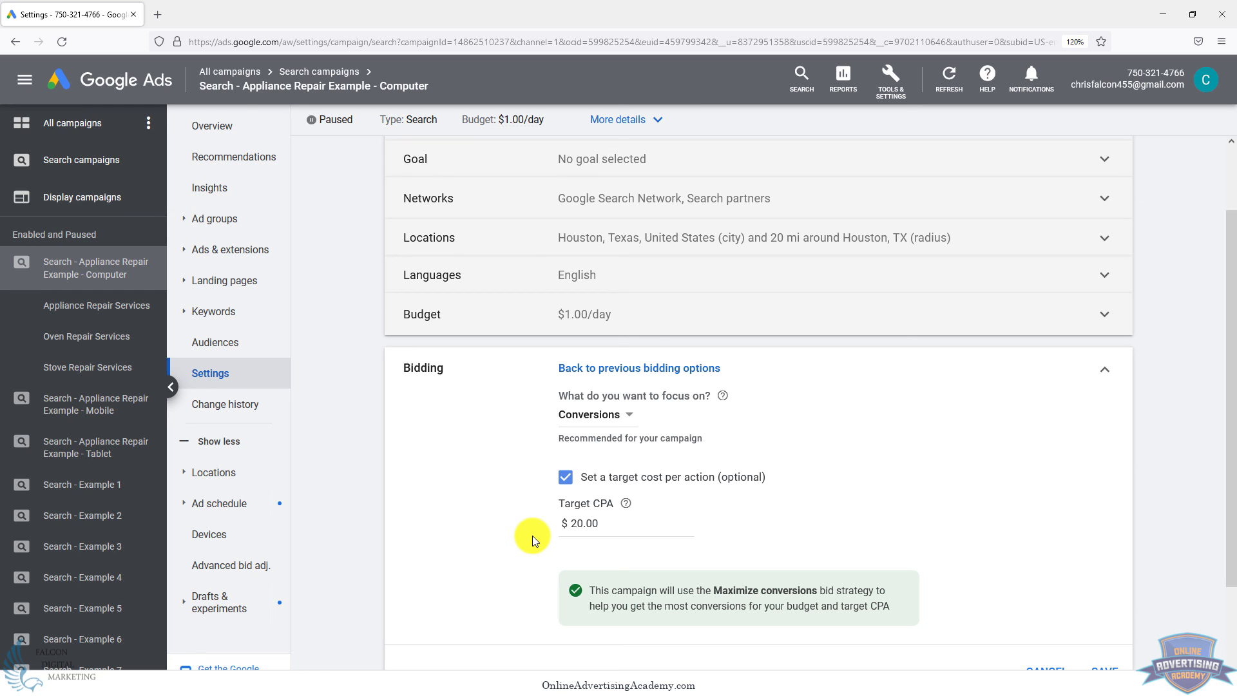
mouse_move(380, 454)
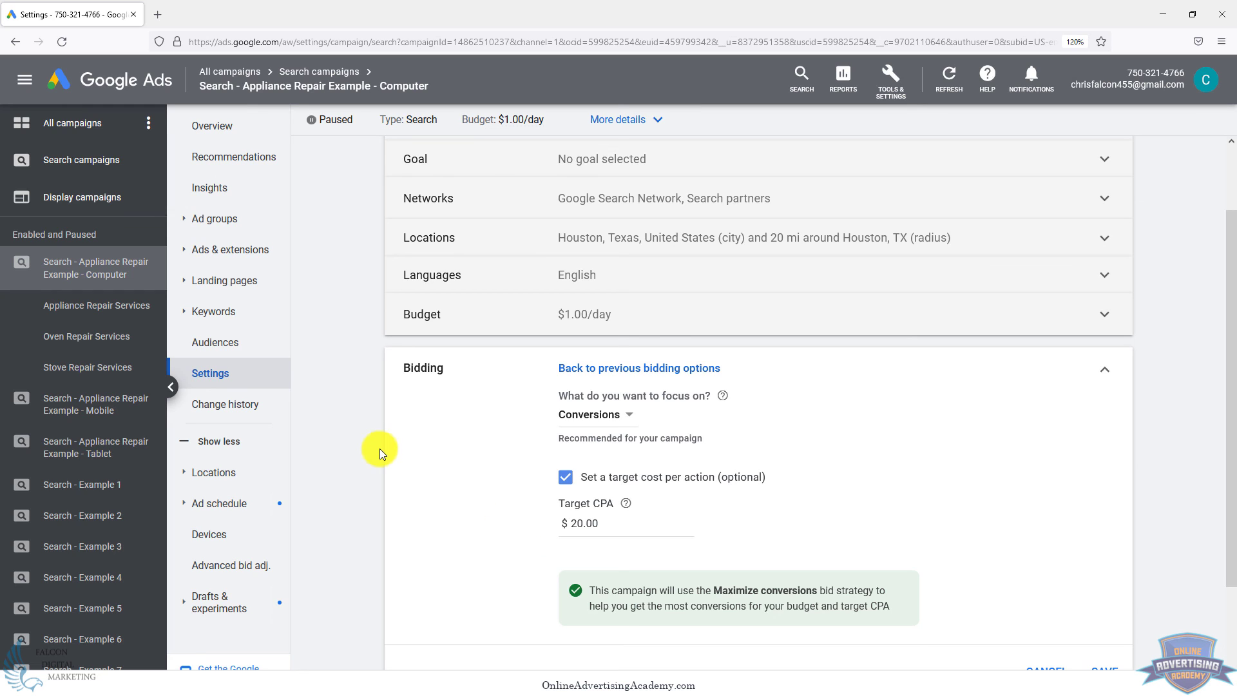